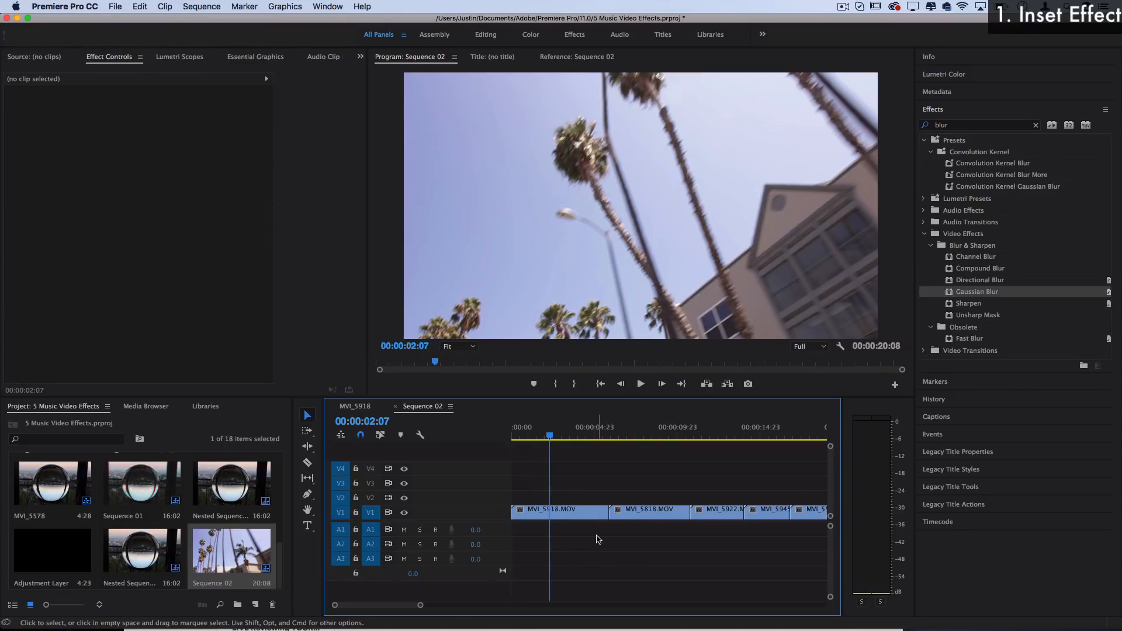
# Step: Duplicate the first palm-tree clip MVI_5918.MOV from V1 onto V2 above it
pyautogui.click(558, 510)
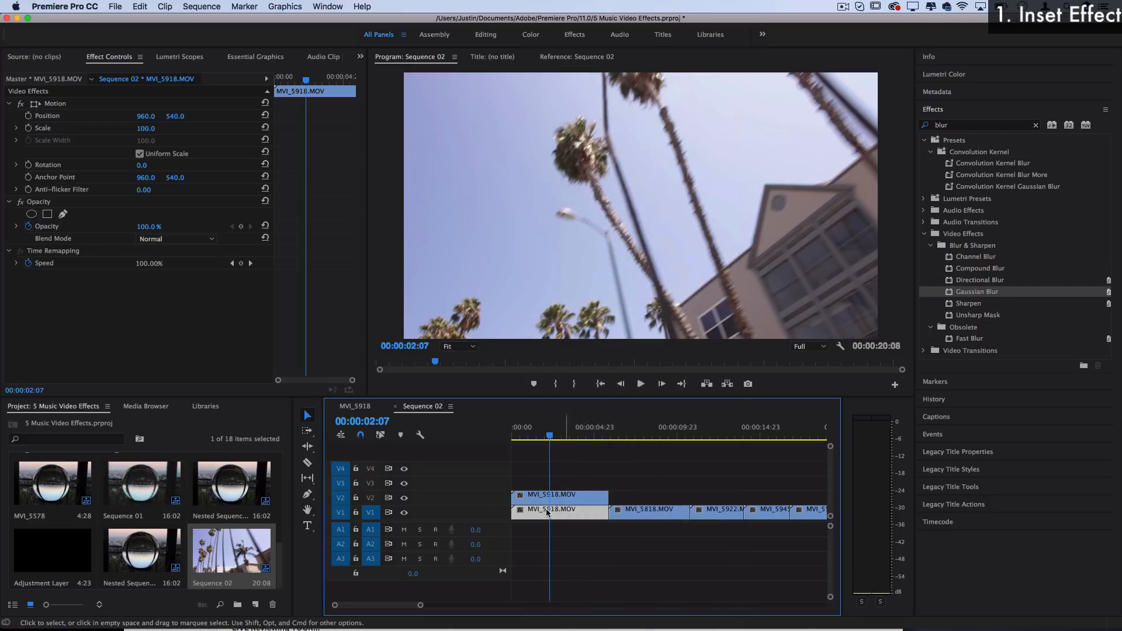
pyautogui.moveTo(571, 510)
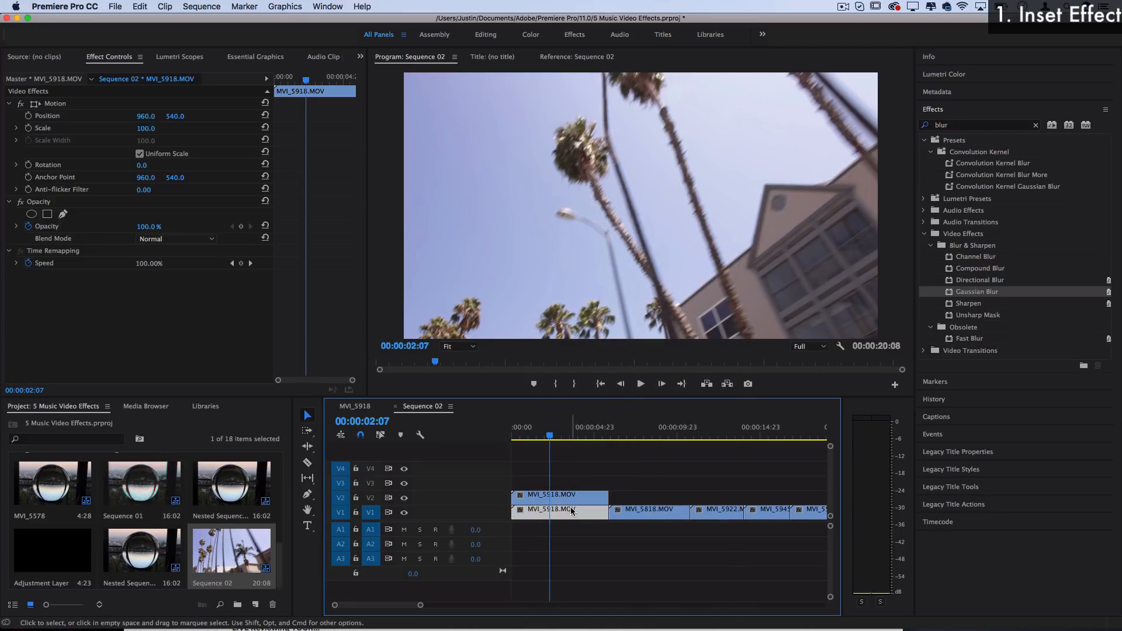
pyautogui.moveTo(571, 510)
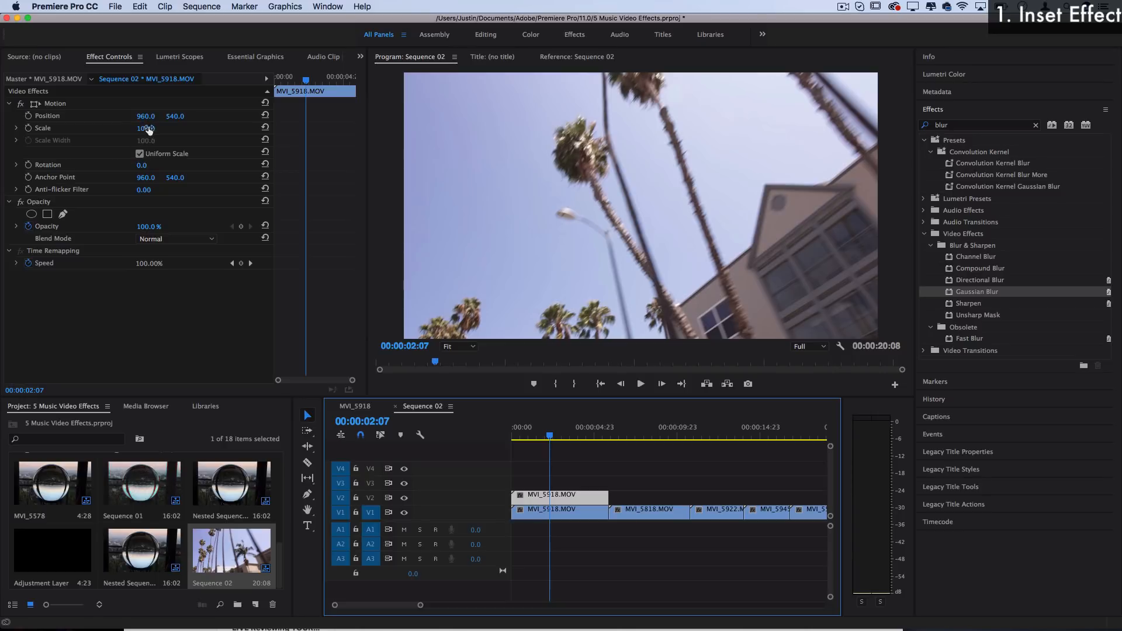
# Step: Scale the V2 palm copy to 75% and a third V3 copy to 50%
pyautogui.moveTo(145, 128); pyautogui.dragTo(141, 129)
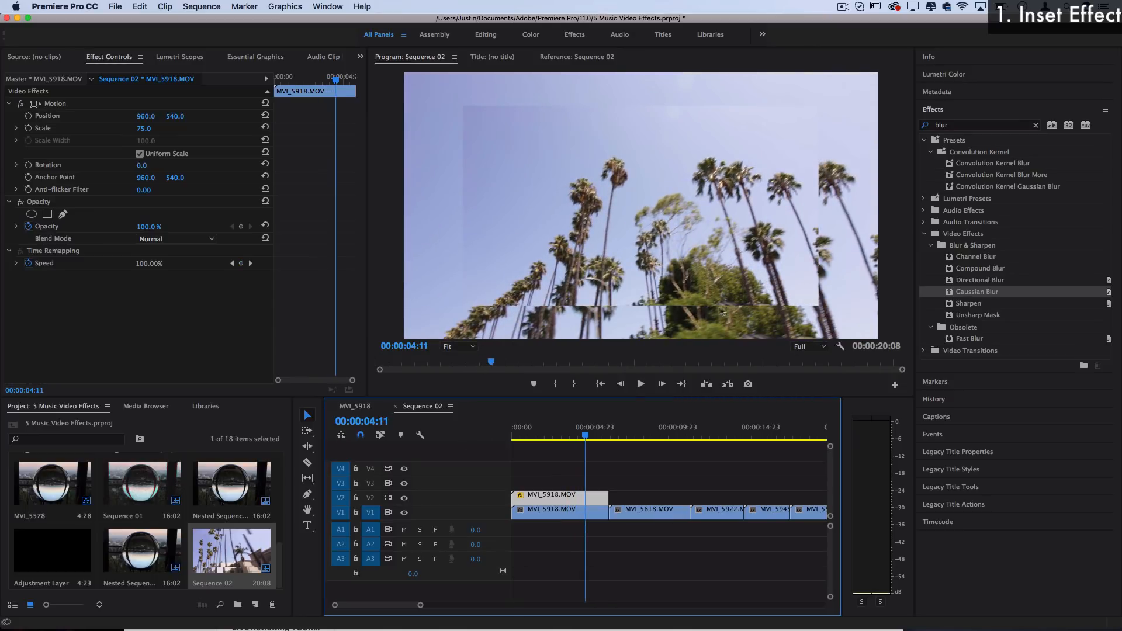
pyautogui.moveTo(700, 319)
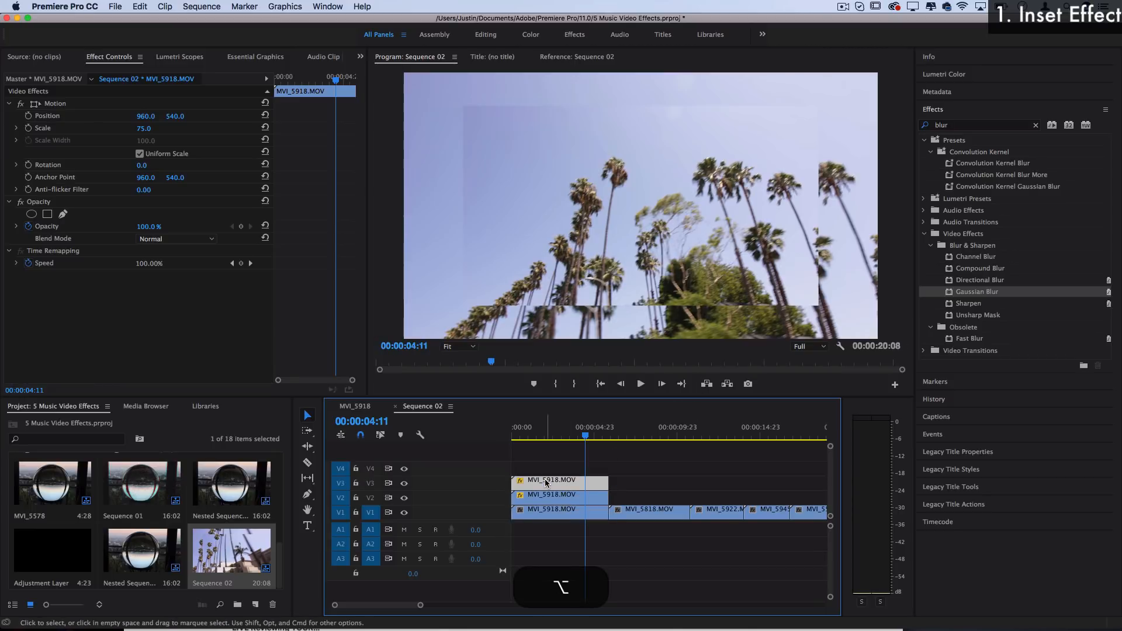
pyautogui.write('5')
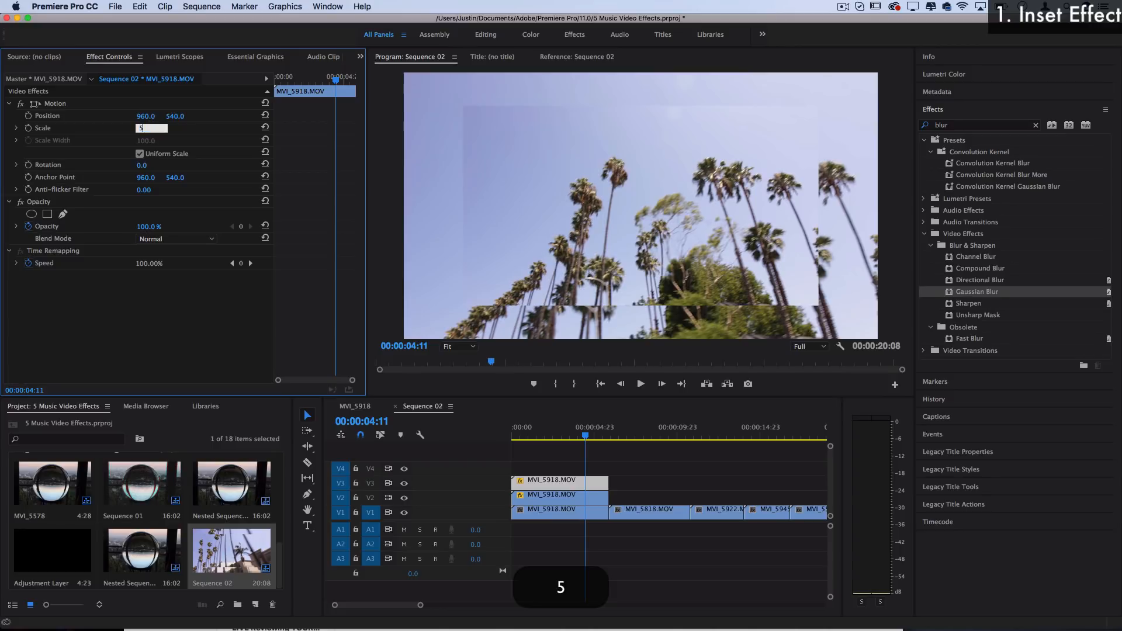
pyautogui.write('50.0')
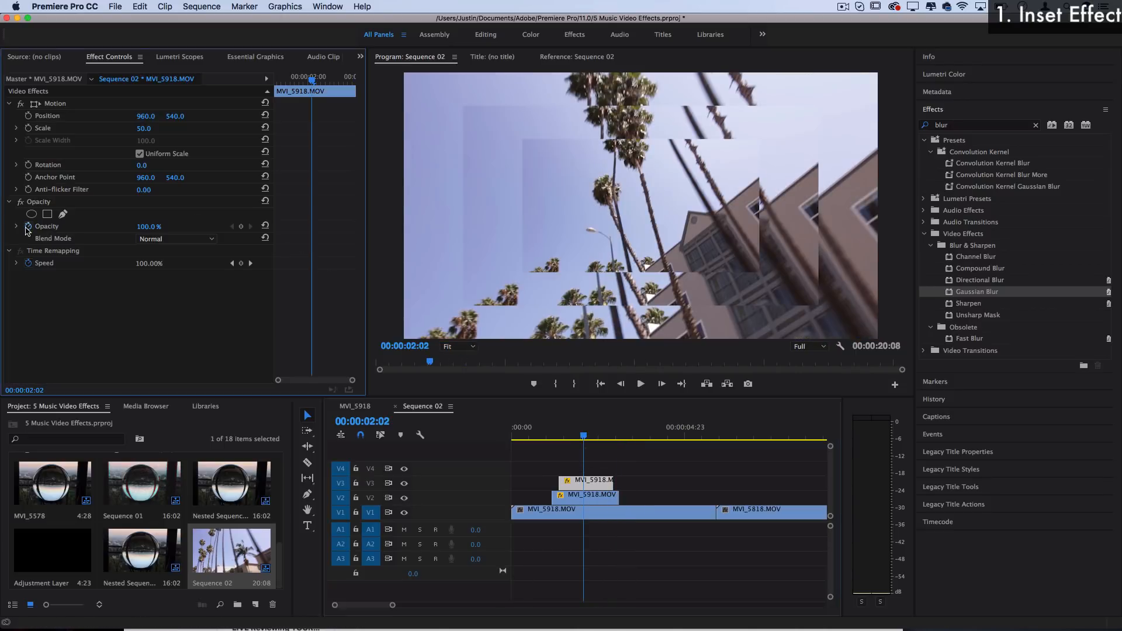
# Step: Set the top palm inset to 58% opacity with Difference blend mode
pyautogui.moveTo(149, 226); pyautogui.dragTo(136, 226)
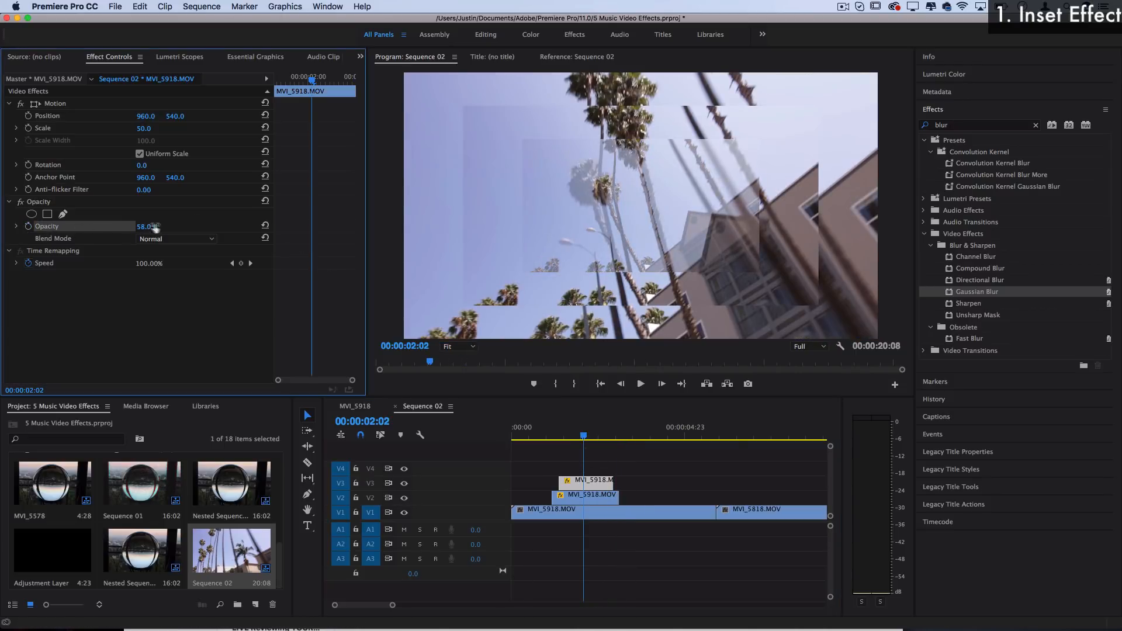
pyautogui.click(175, 239)
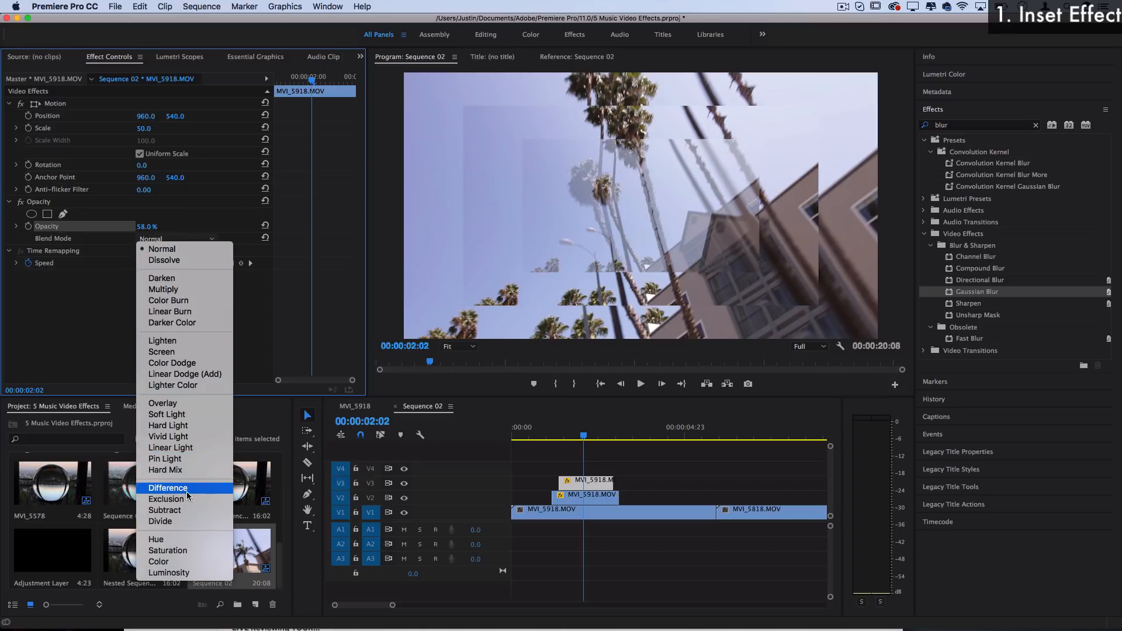
pyautogui.click(167, 488)
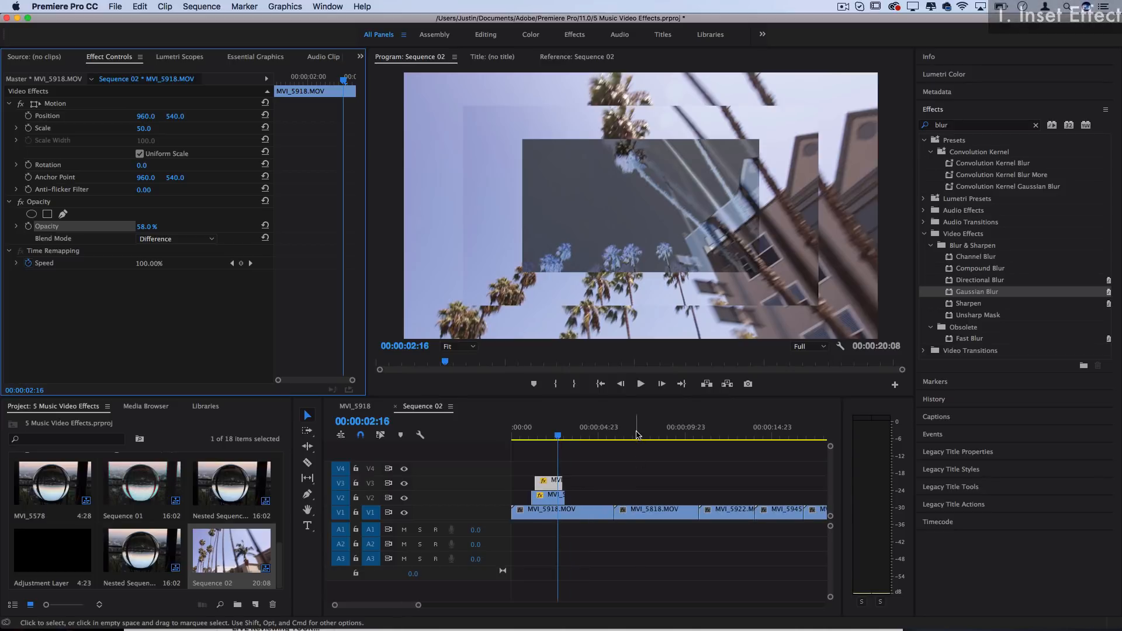
# Step: Apply the Black & White effect to the piano clip MVI_5818.MOV
pyautogui.click(650, 437)
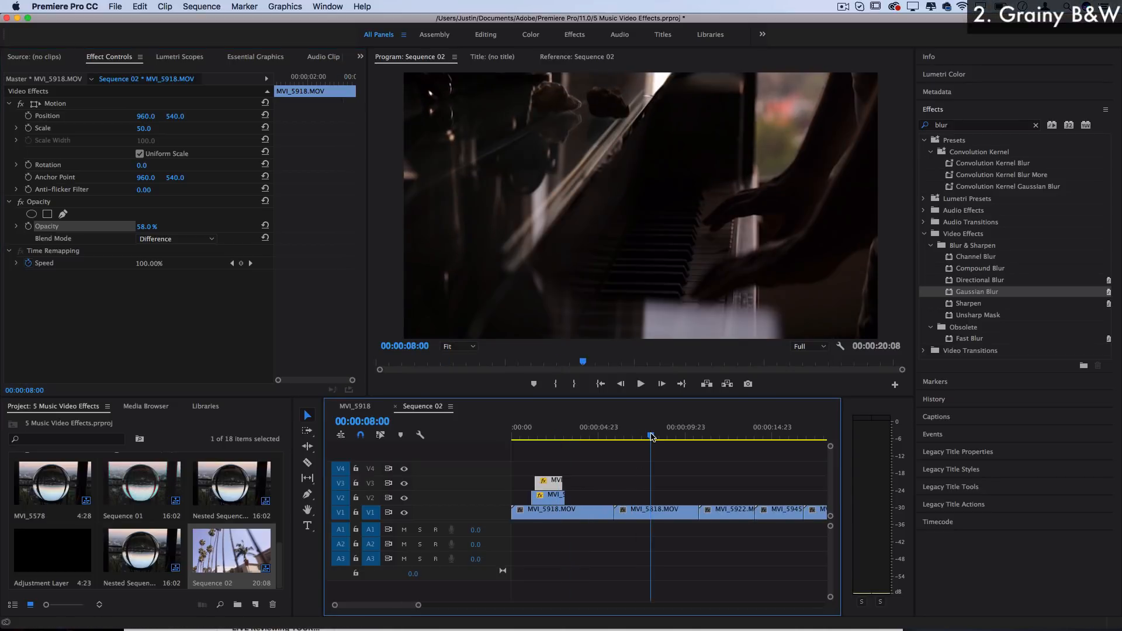
pyautogui.moveTo(1017, 176)
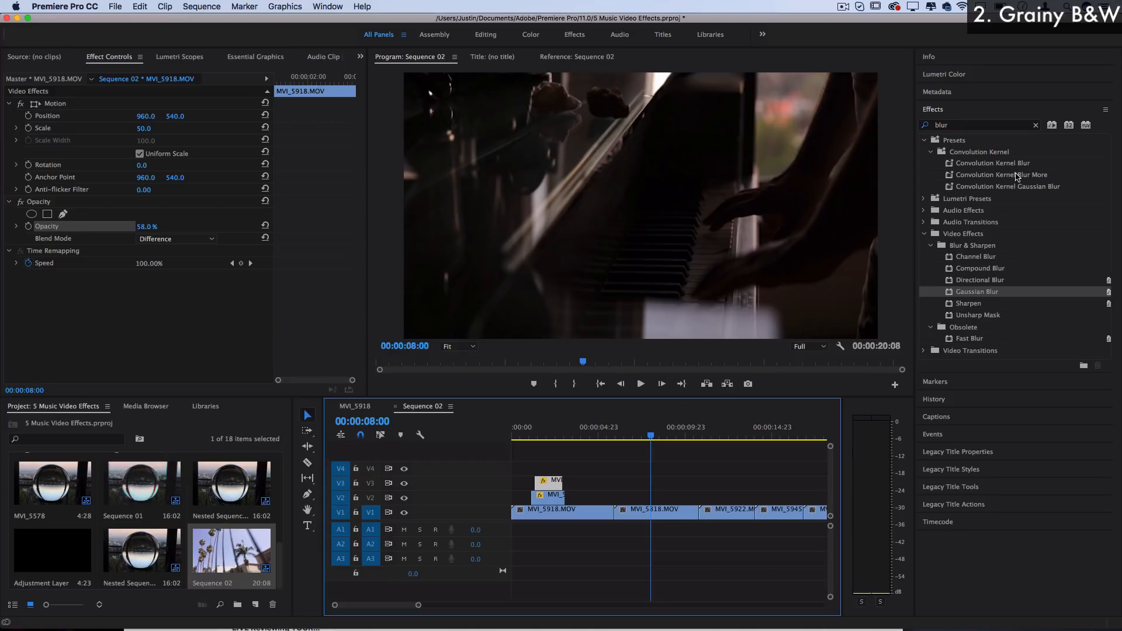
pyautogui.moveTo(1001, 175)
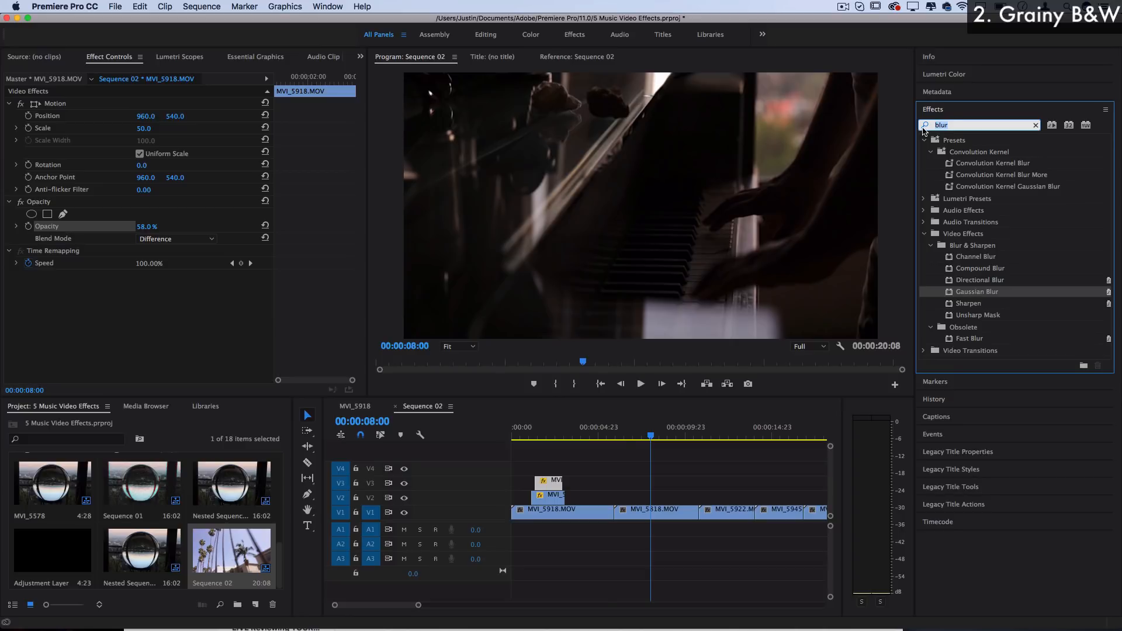
pyautogui.write('black white')
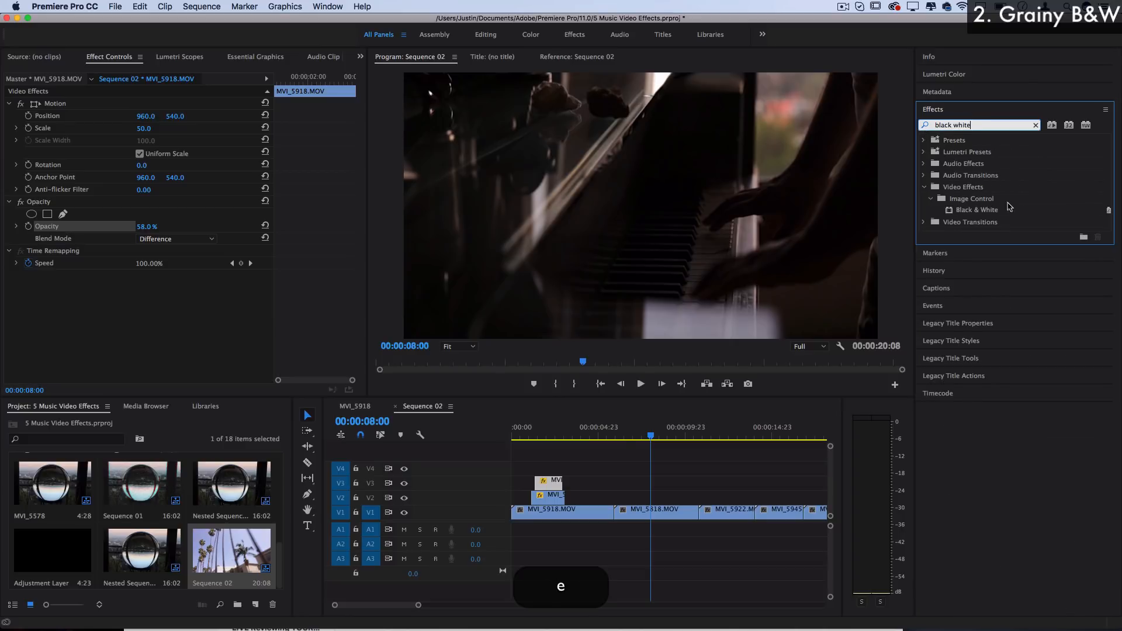
pyautogui.moveTo(974, 210); pyautogui.dragTo(656, 509)
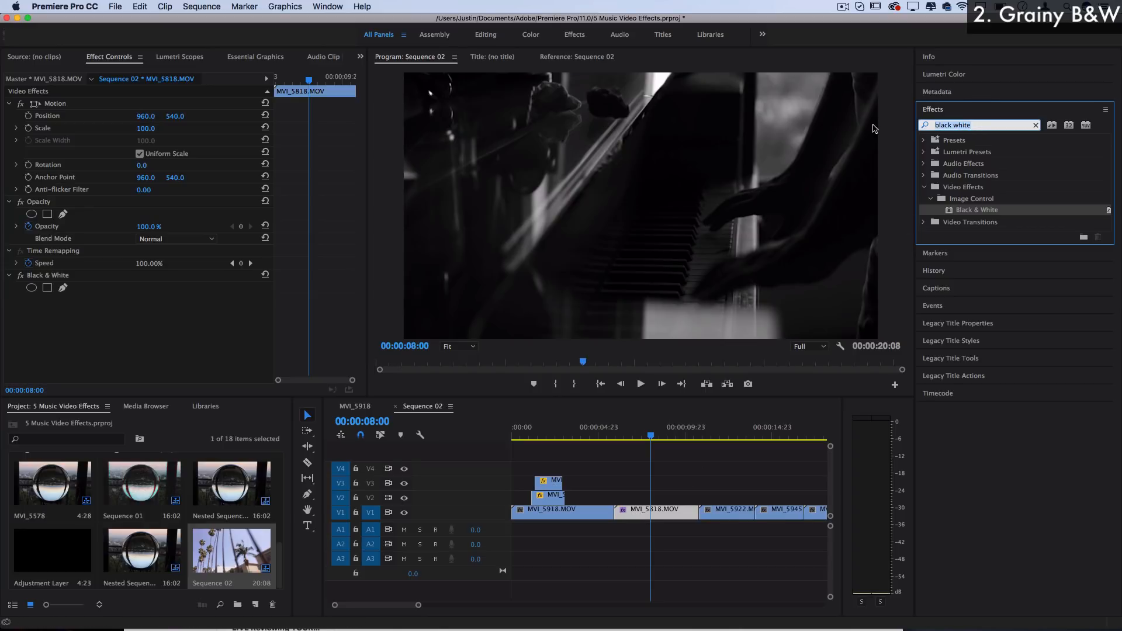
# Step: Add Noise at 22% to the piano clip with Use Color Noise turned off
pyautogui.write('noise')
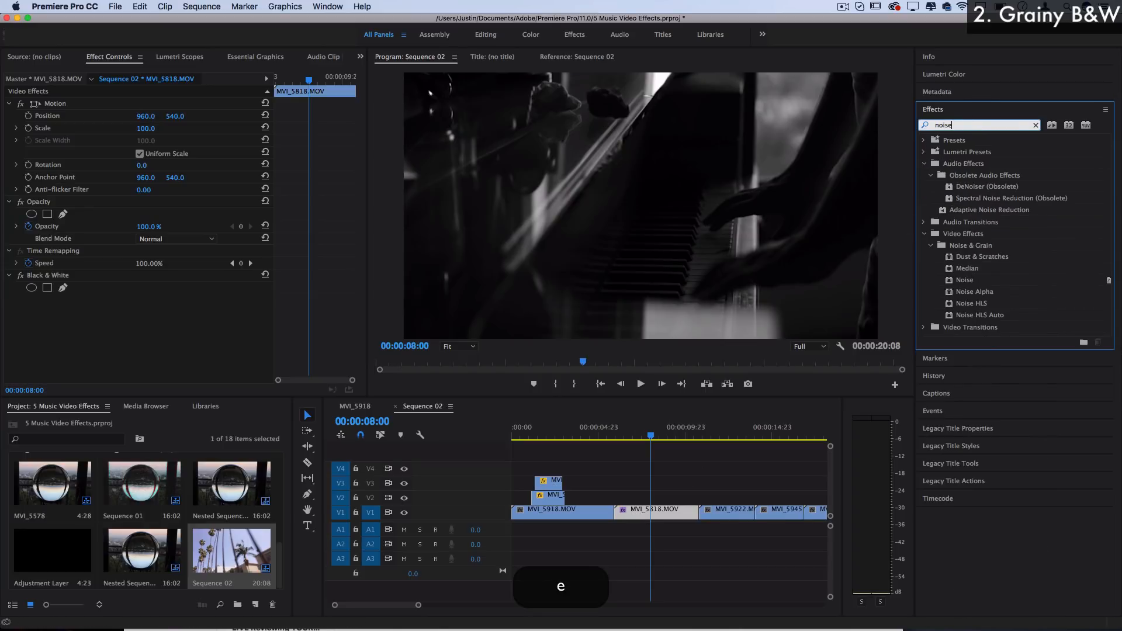
pyautogui.click(965, 280)
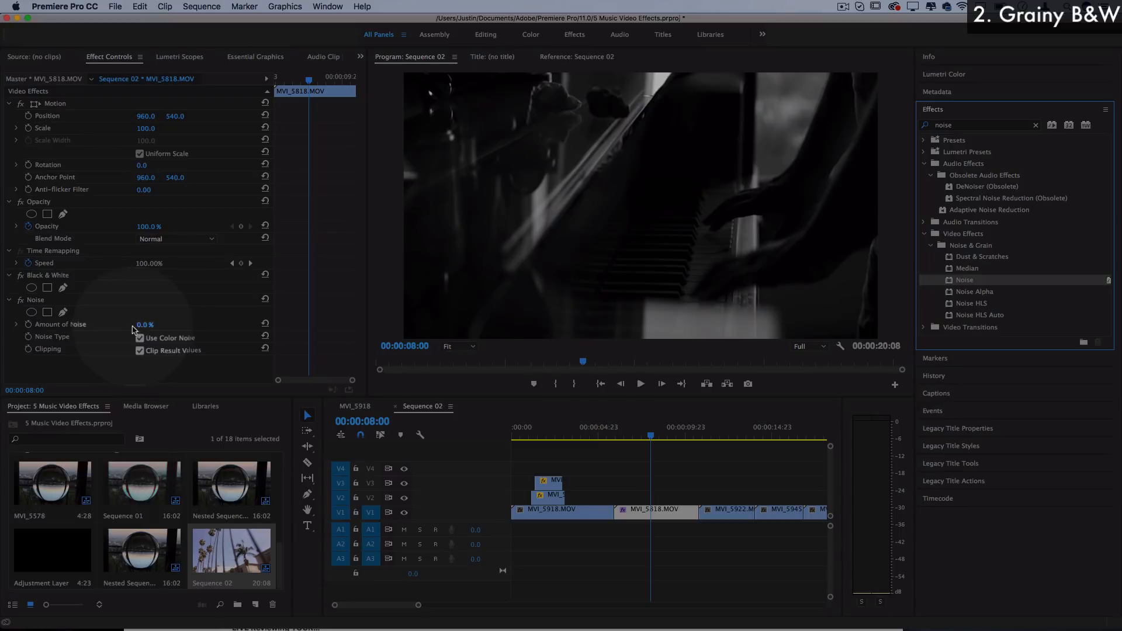
pyautogui.moveTo(144, 324); pyautogui.dragTo(179, 324)
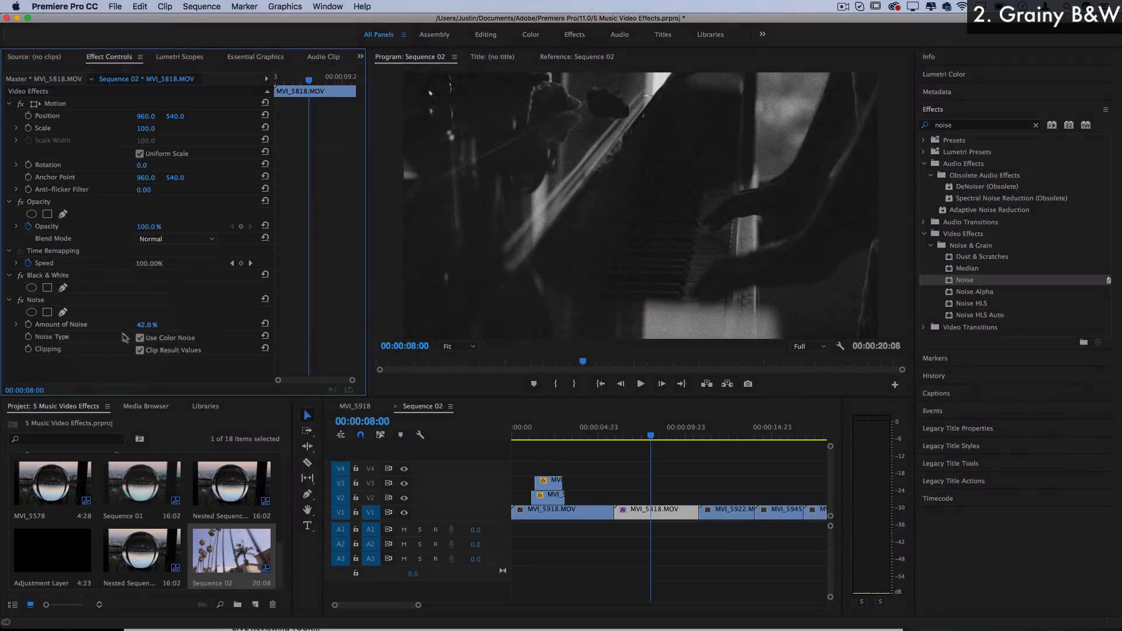
pyautogui.click(140, 338)
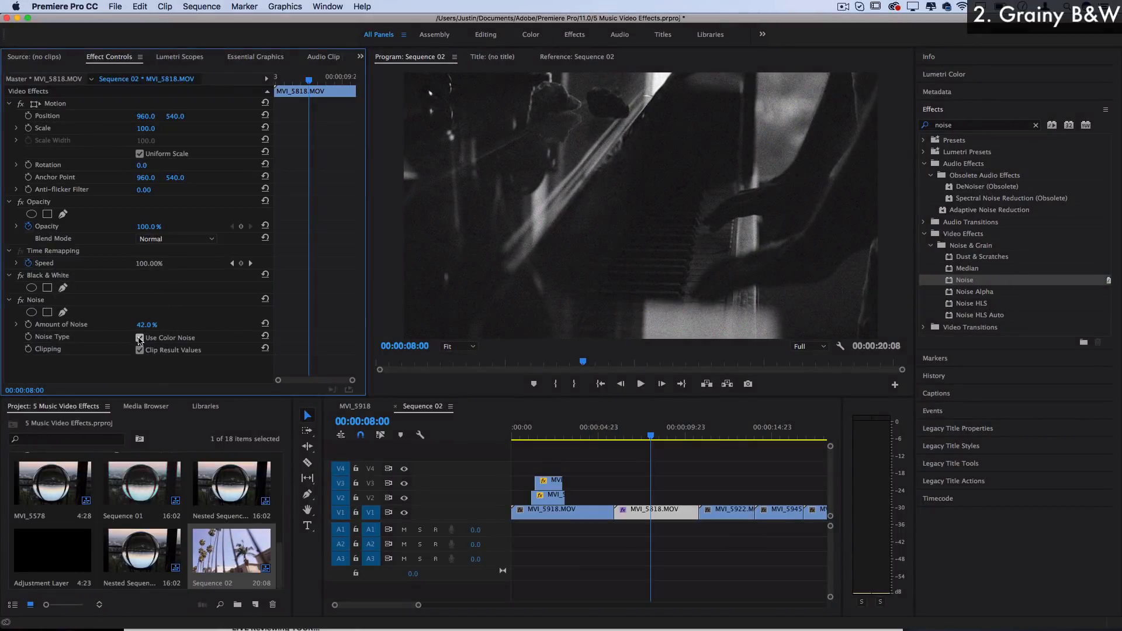
pyautogui.click(140, 337)
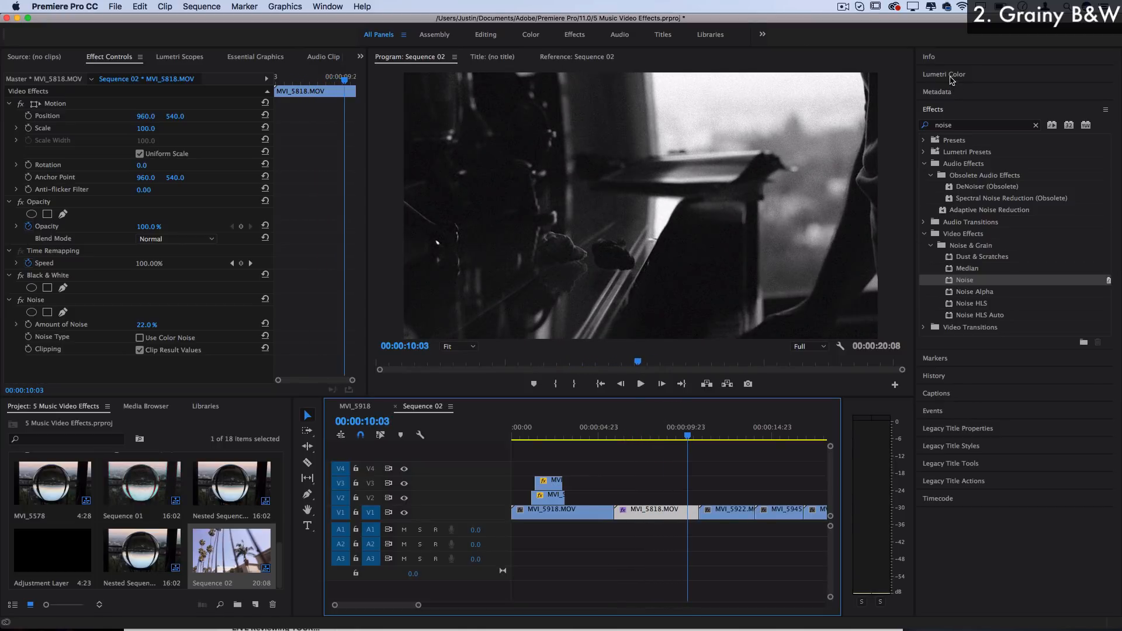
# Step: Create a new adjustment layer via File > New > Adjustment Layer
pyautogui.click(944, 74)
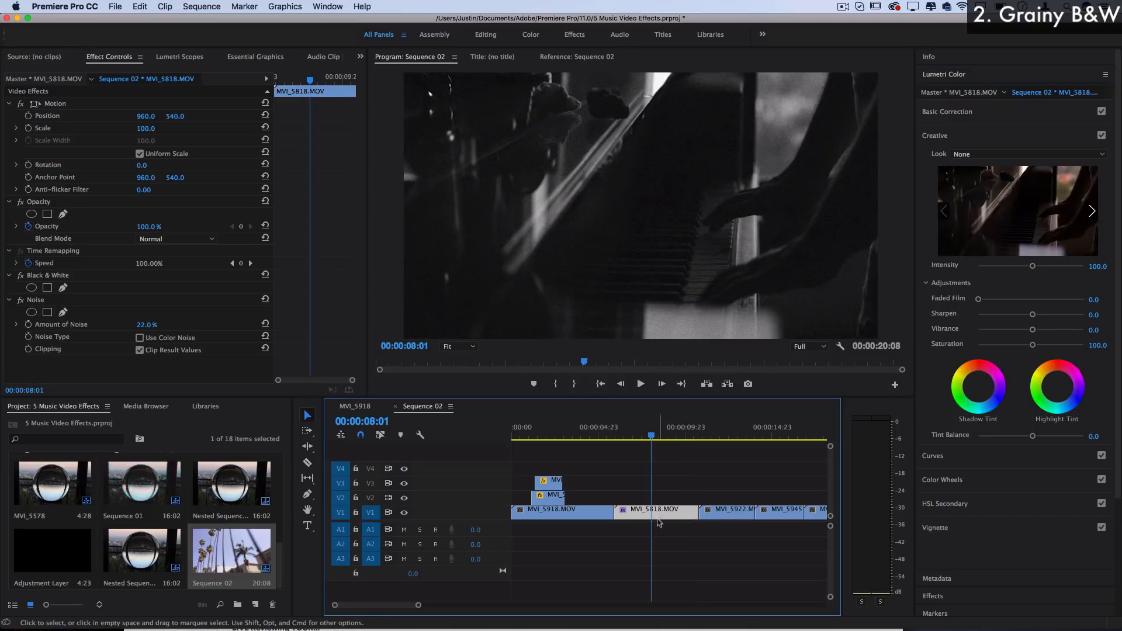
pyautogui.click(657, 509)
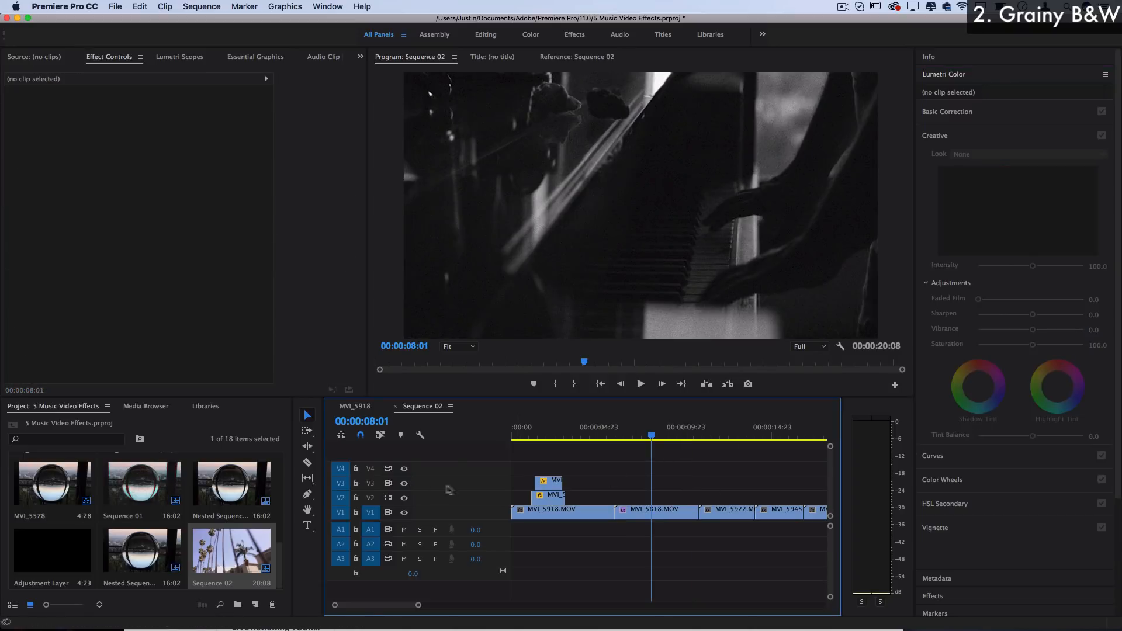
pyautogui.click(114, 7)
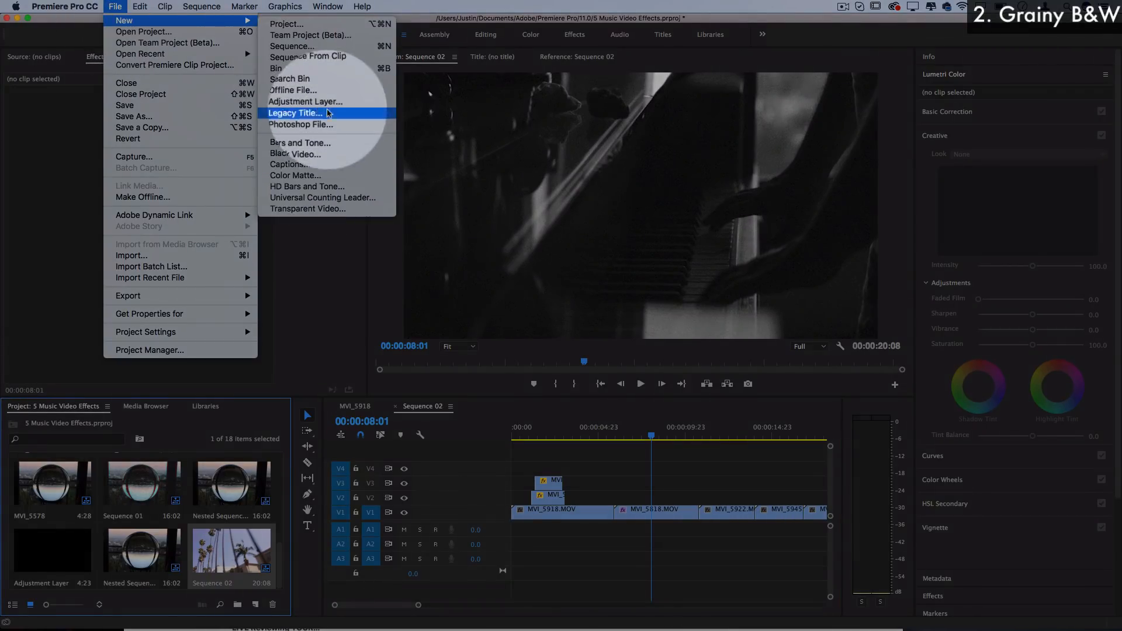
pyautogui.click(305, 102)
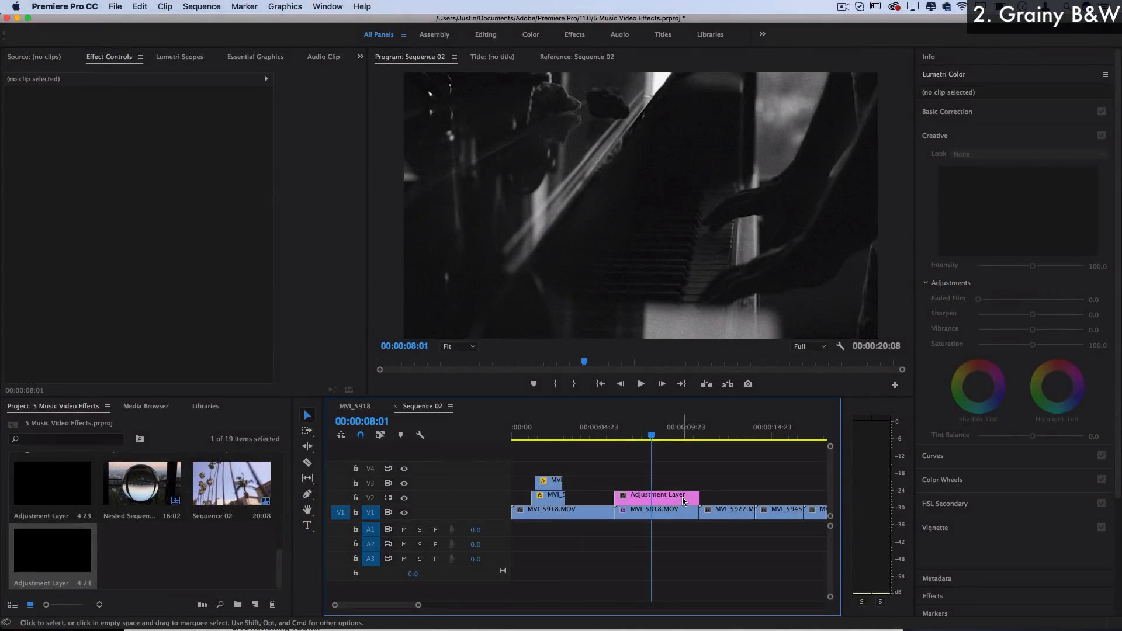
# Step: Place the adjustment layer on V2 and stretch it to the sequence end
pyautogui.moveTo(697, 494); pyautogui.dragTo(772, 494)
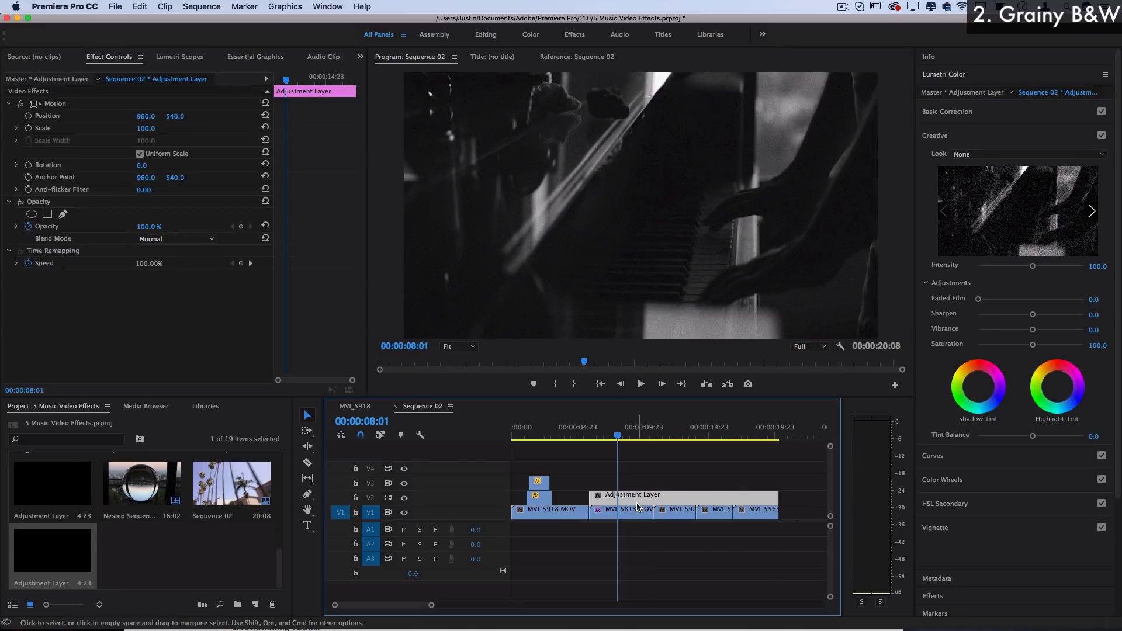
pyautogui.moveTo(637, 506)
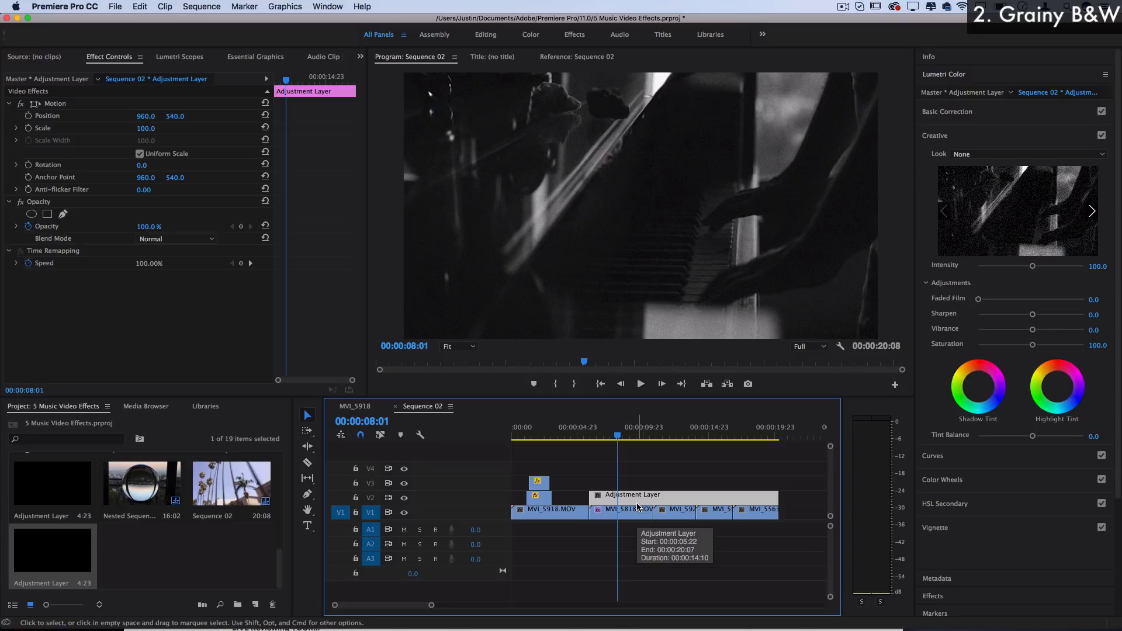
pyautogui.click(668, 434)
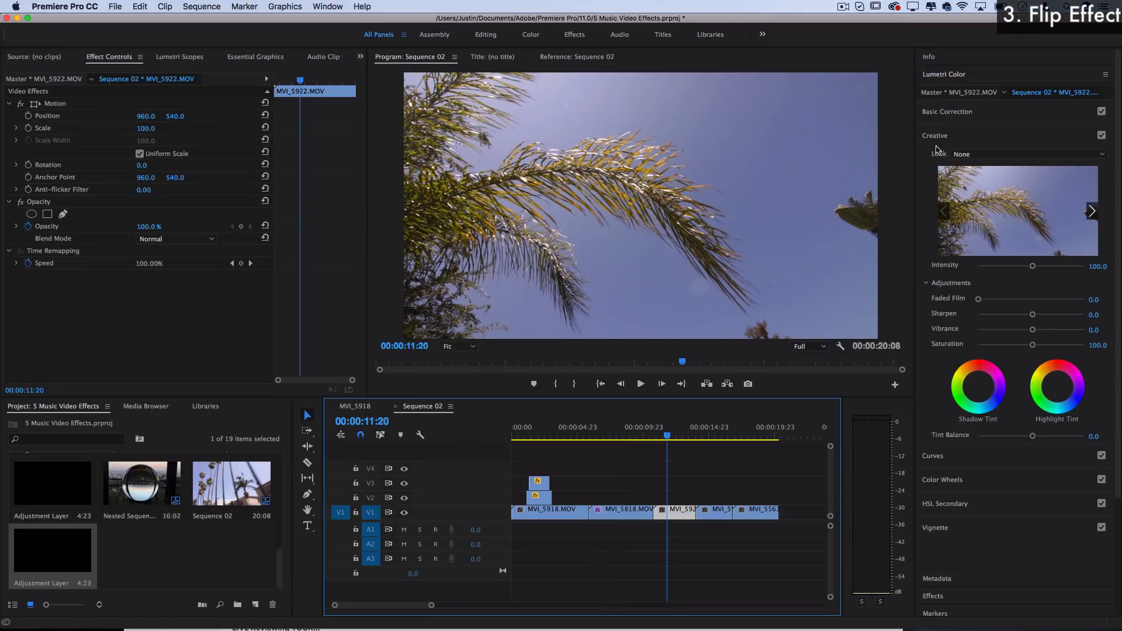
# Step: Search 'flip' in Effects to show Horizontal and Vertical Flip for MVI_5922
pyautogui.click(934, 135)
pyautogui.write('noise')
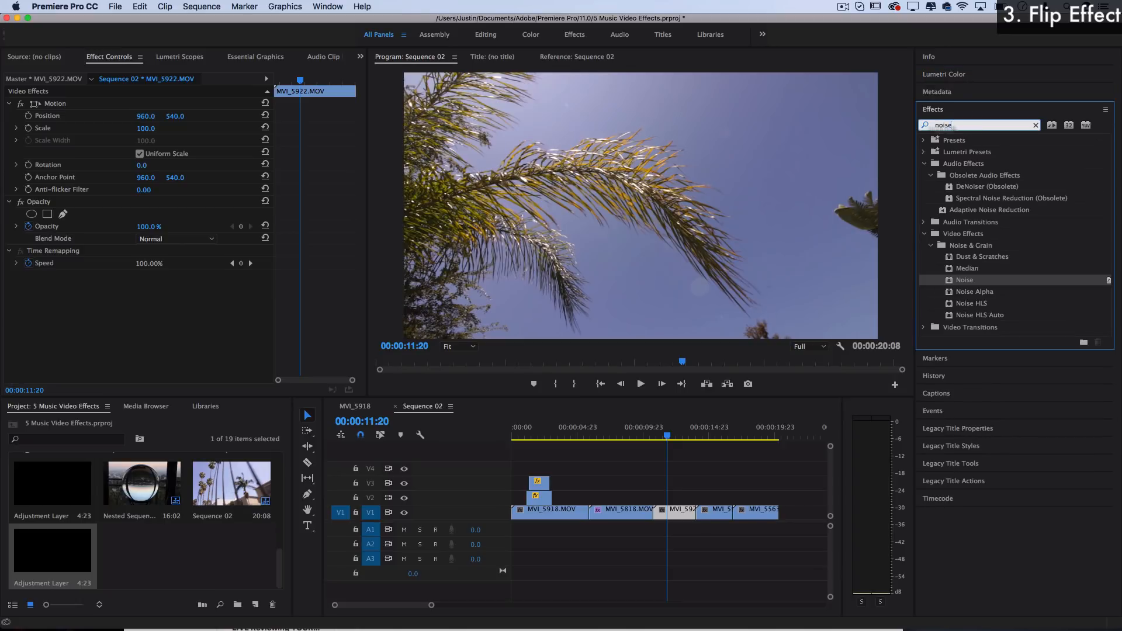
pyautogui.write('flip')
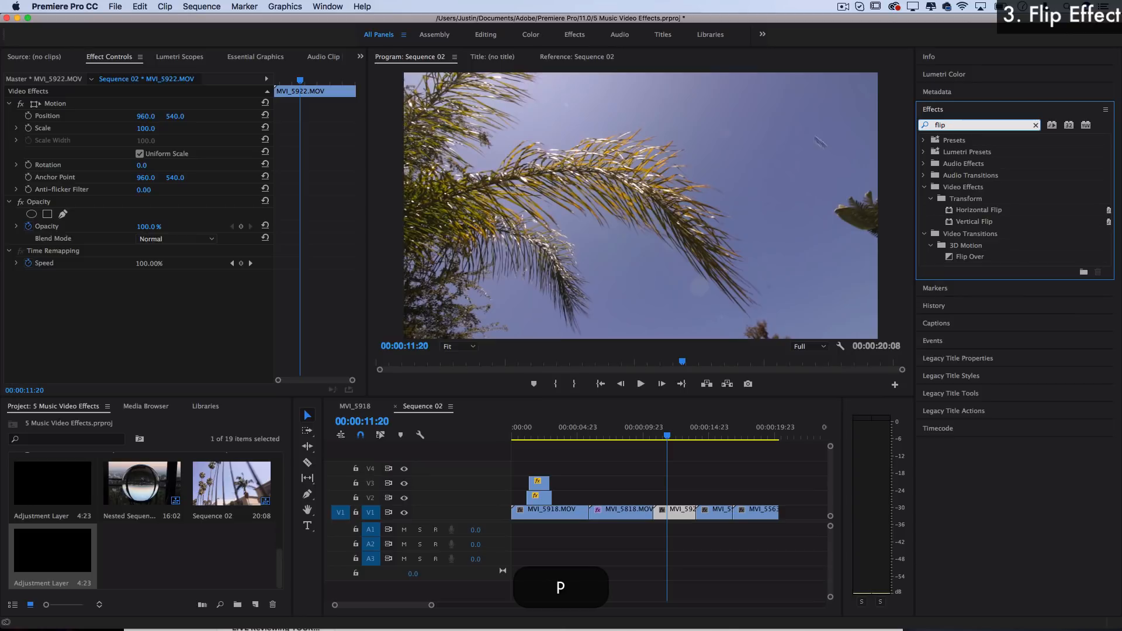
pyautogui.click(975, 221)
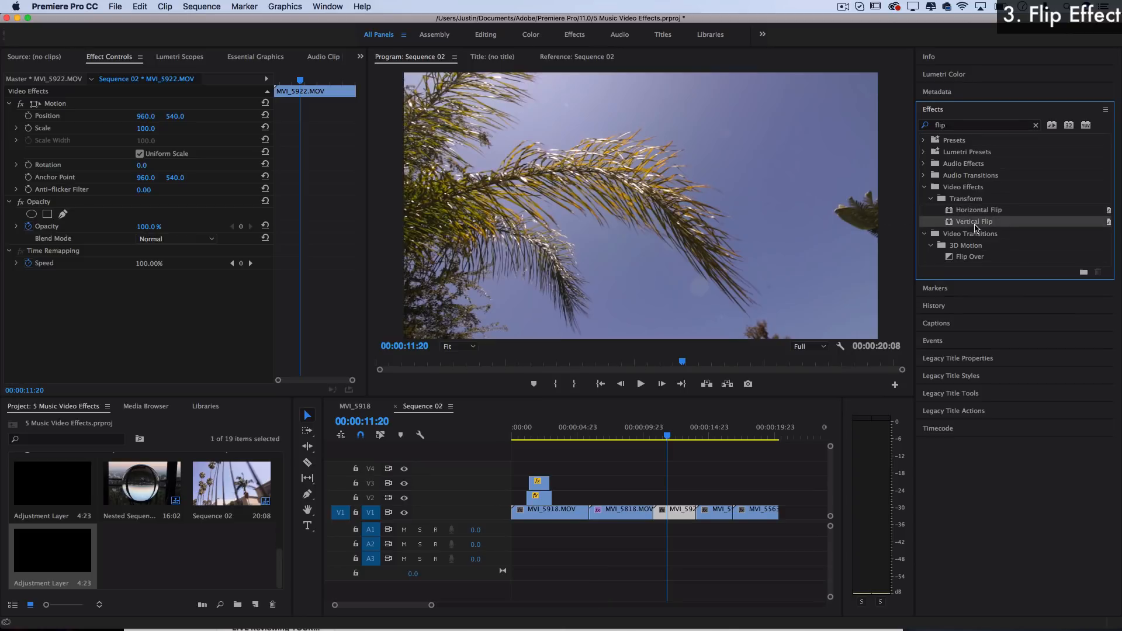
pyautogui.moveTo(984, 211)
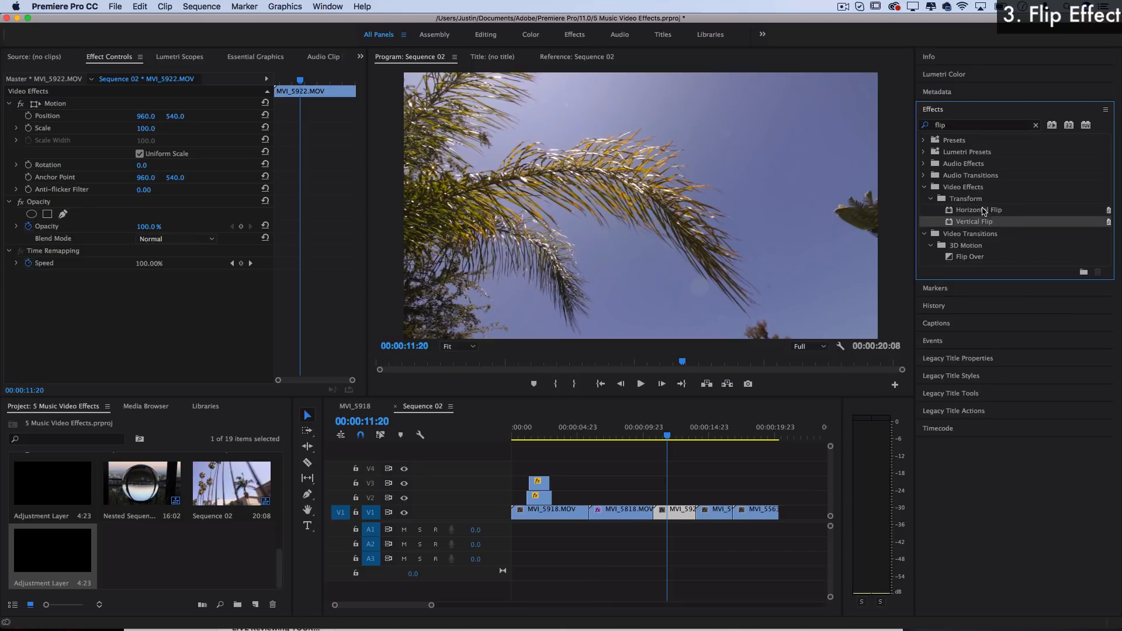
# Step: Copy MVI_5922 to V2, apply Horizontal Flip and set its blend mode to Screen
pyautogui.moveTo(979, 210); pyautogui.dragTo(678, 510)
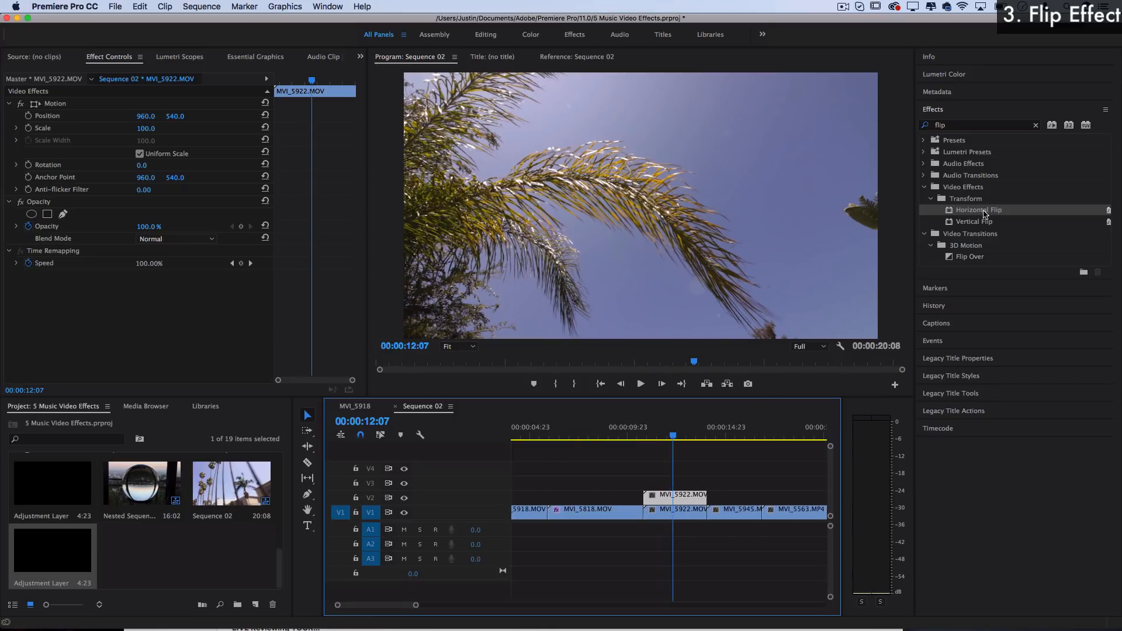
pyautogui.moveTo(977, 209); pyautogui.dragTo(682, 499)
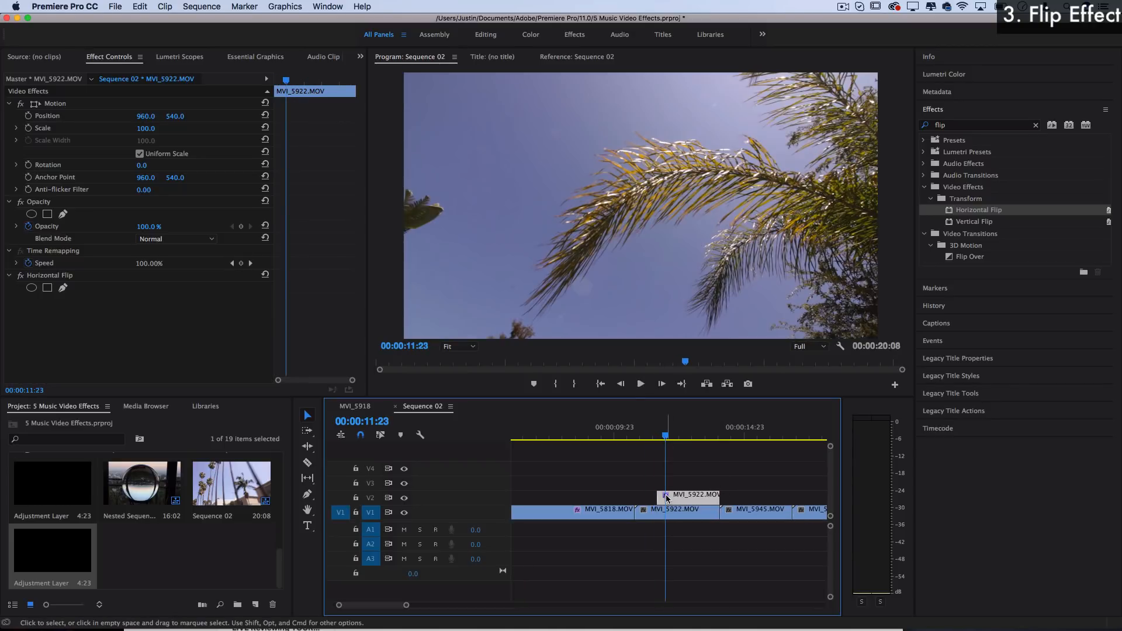
pyautogui.click(176, 238)
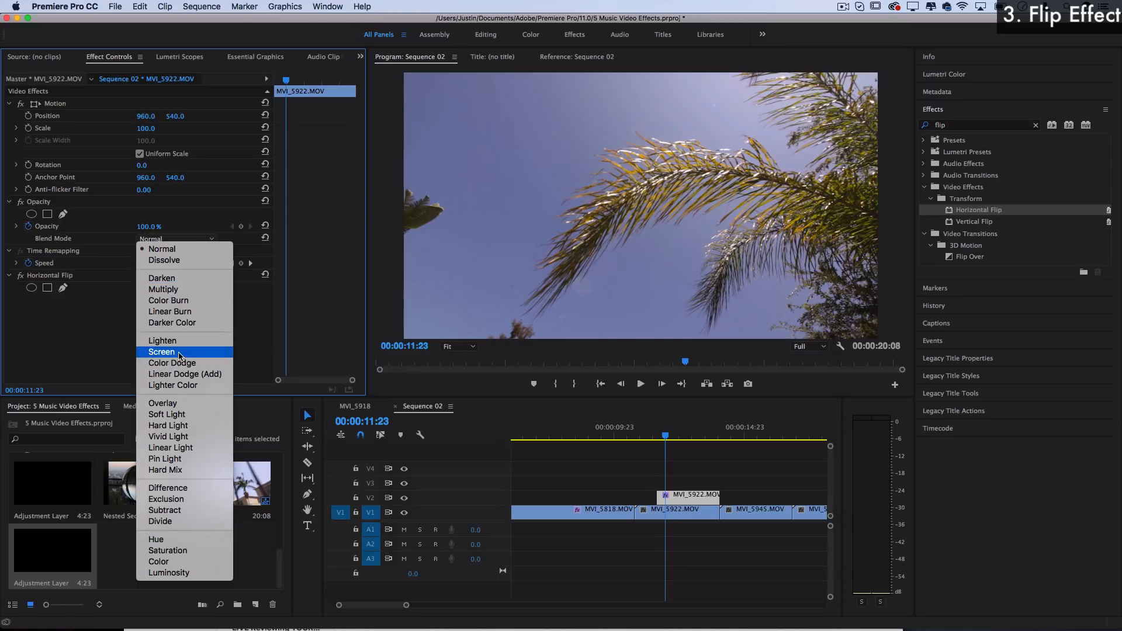
pyautogui.click(162, 352)
pyautogui.write('z')
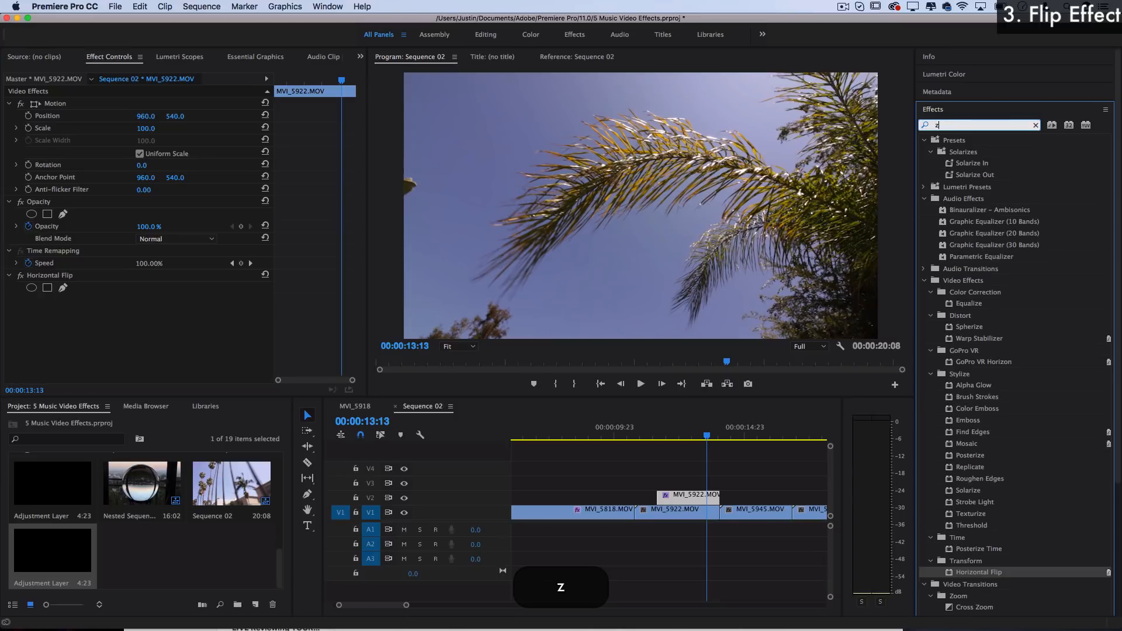
# Step: Apply Strobe Light making the flipped copy transparent 0.10 s every 0.20 s, and preview
pyautogui.write('strobe')
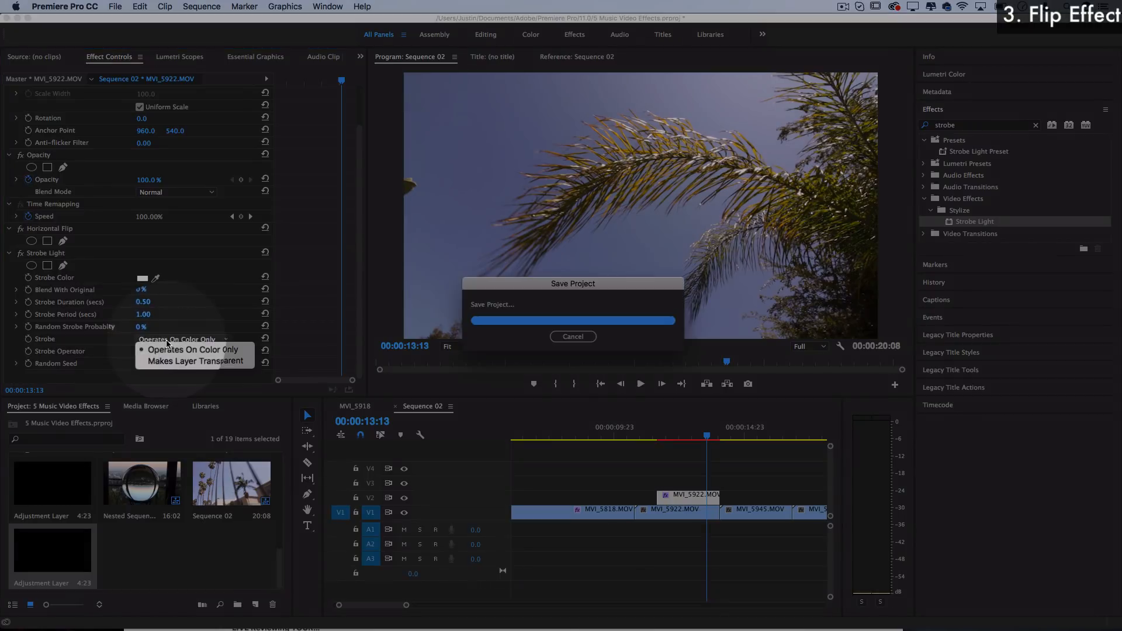
pyautogui.click(194, 360)
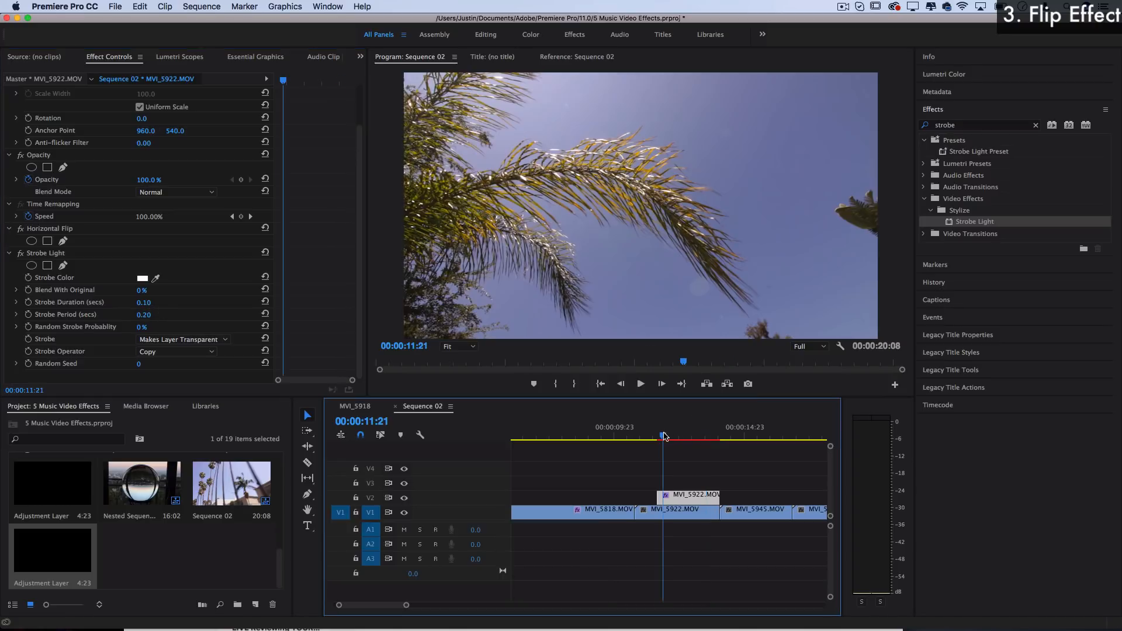
pyautogui.click(640, 383)
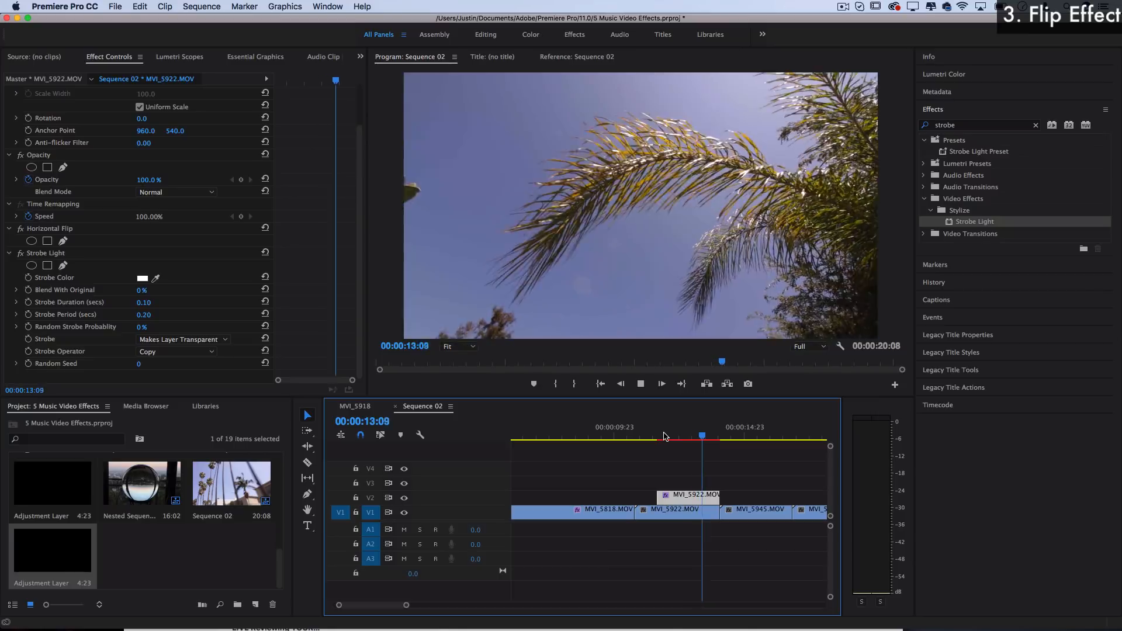
pyautogui.moveTo(702, 436); pyautogui.dragTo(685, 437)
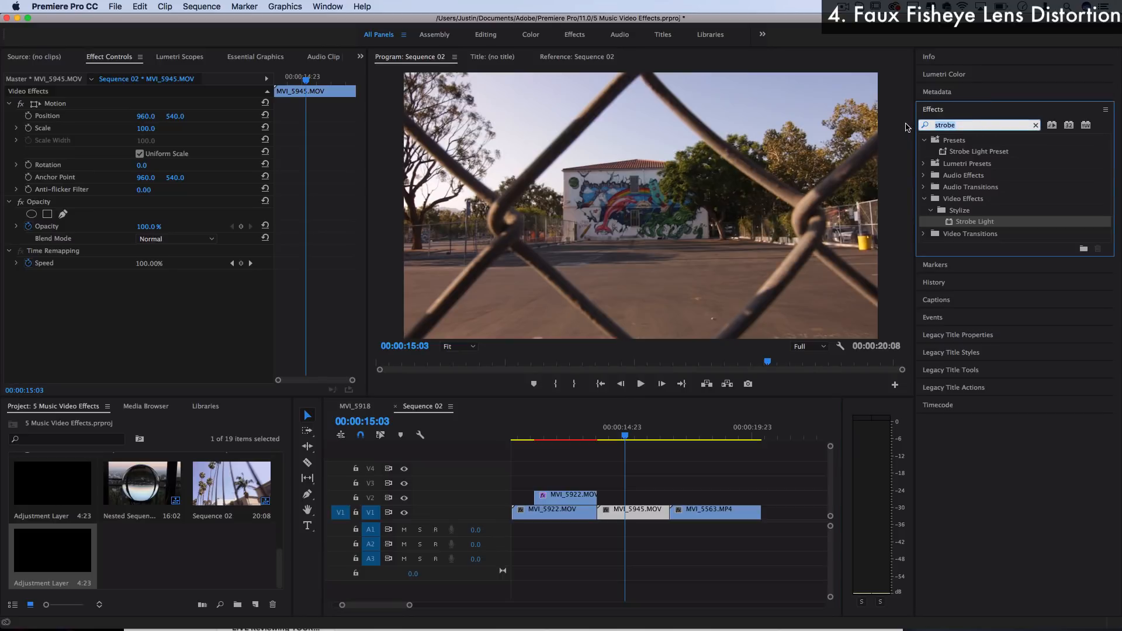
# Step: Apply Lens Distortion to the fence clip with Curvature -20
pyautogui.write('le')
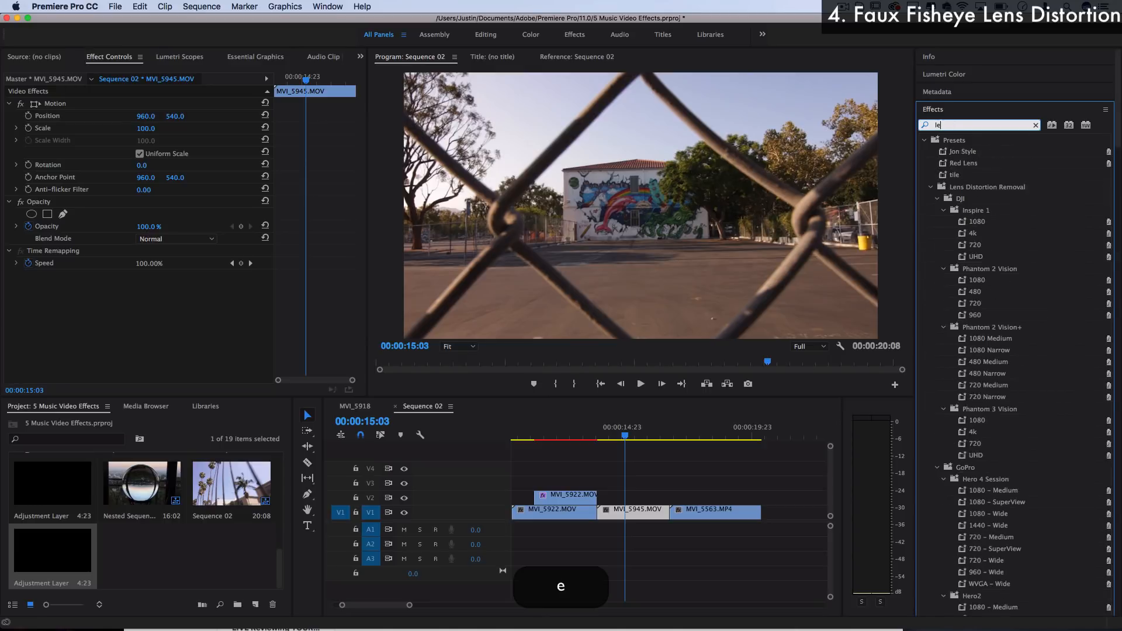
pyautogui.write('lens distori')
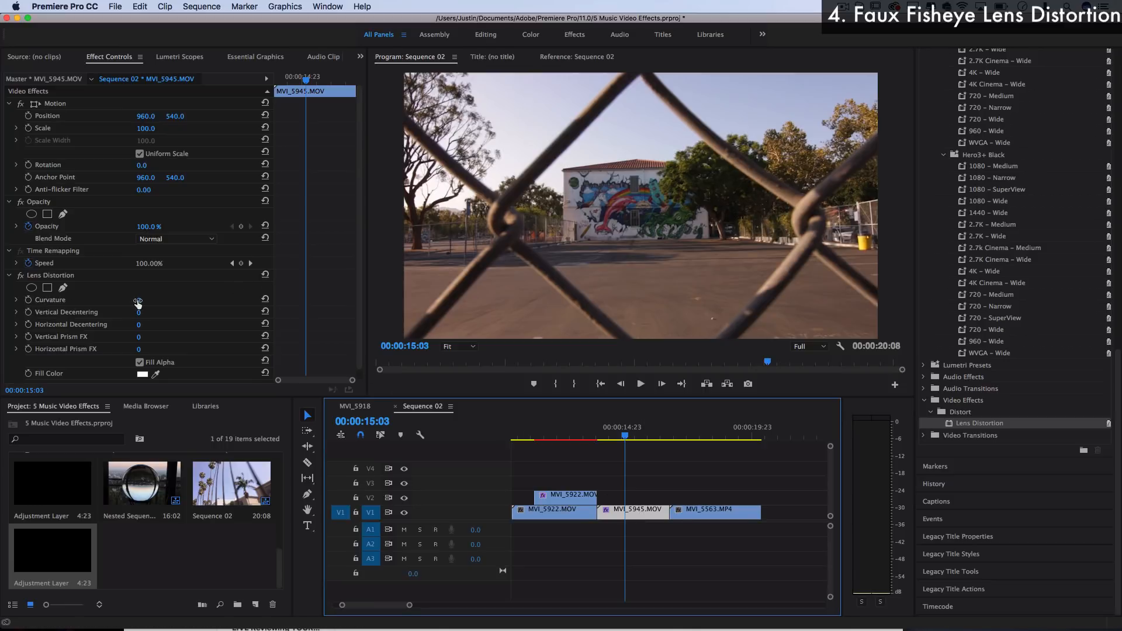
pyautogui.moveTo(143, 300); pyautogui.dragTo(133, 299)
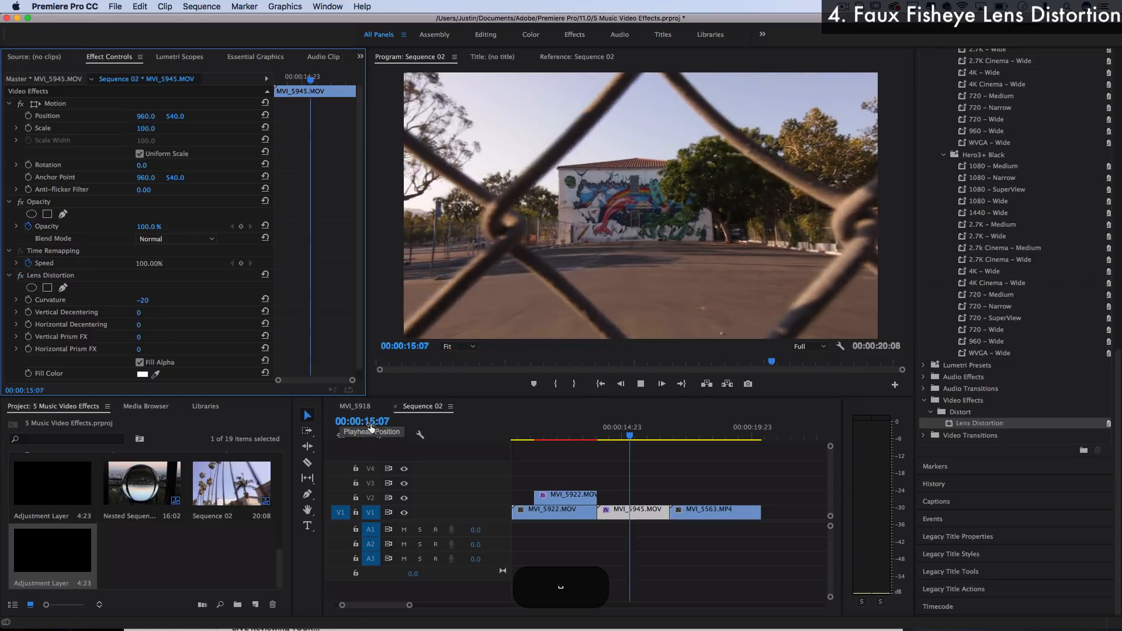
pyautogui.click(680, 436)
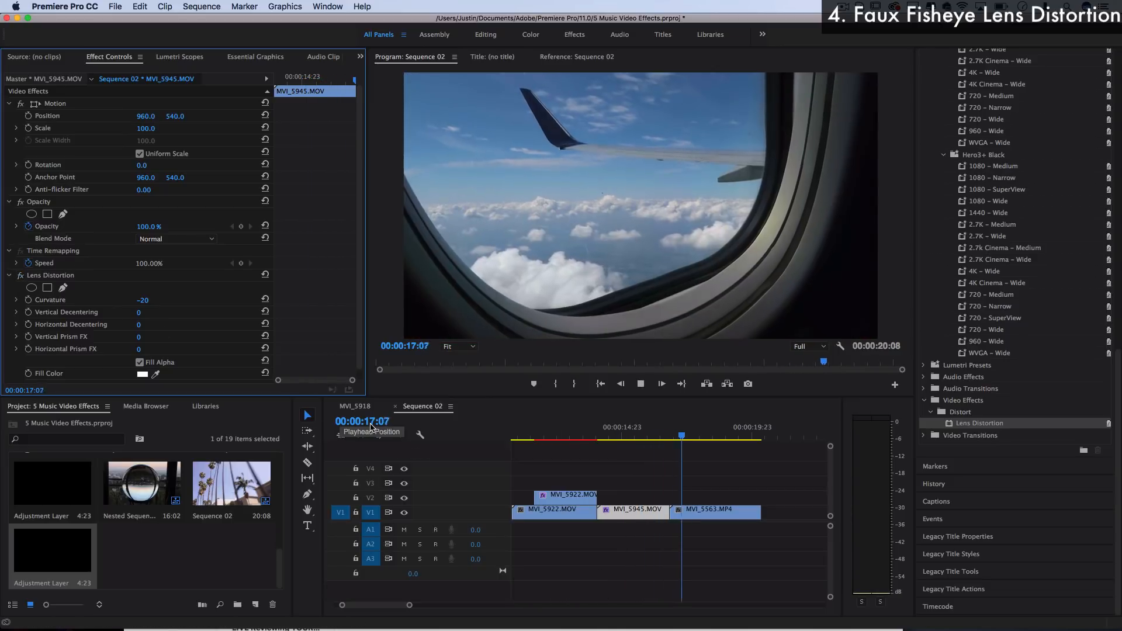
pyautogui.moveTo(682, 437); pyautogui.dragTo(611, 436)
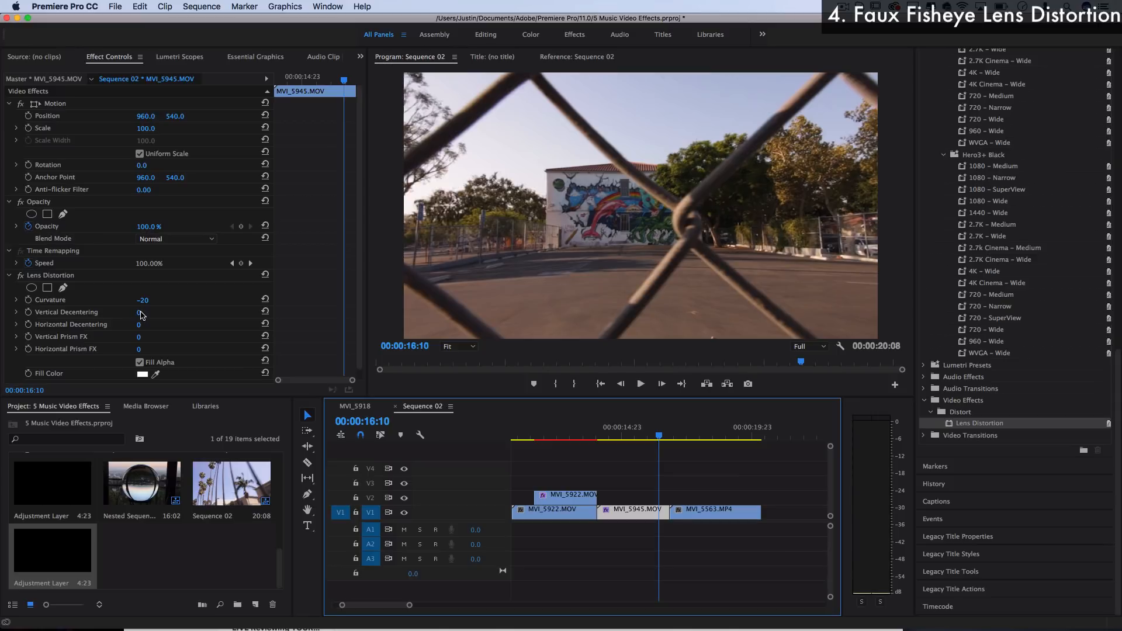
# Step: Set the Lens Distortion Vertical Decentering to 8
pyautogui.moveTo(138, 312); pyautogui.dragTo(150, 312)
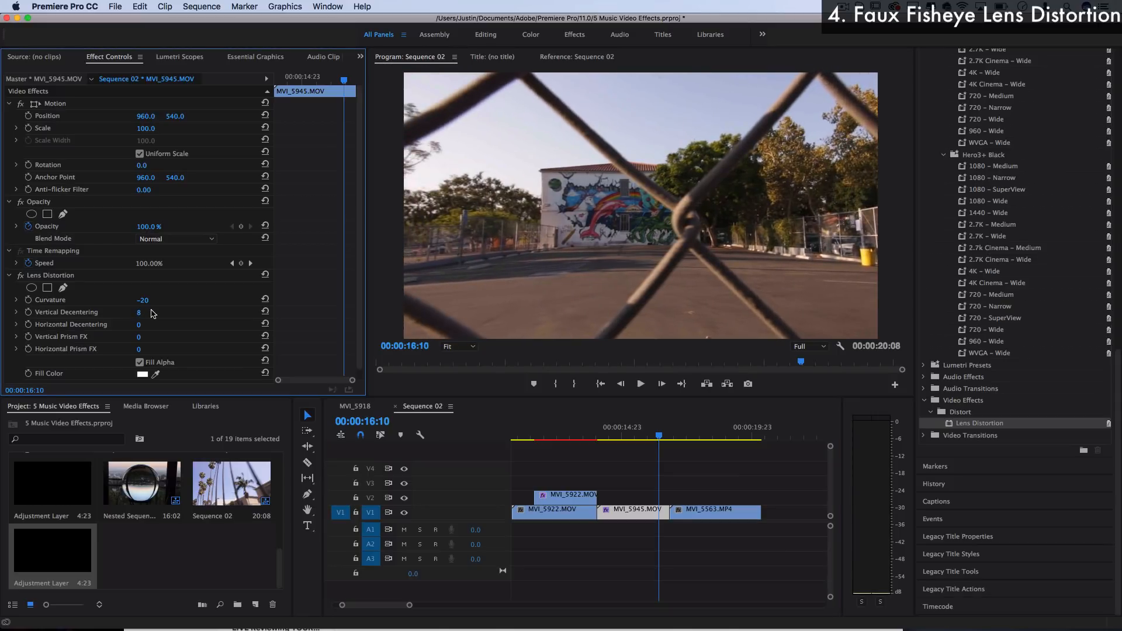
pyautogui.moveTo(136, 342)
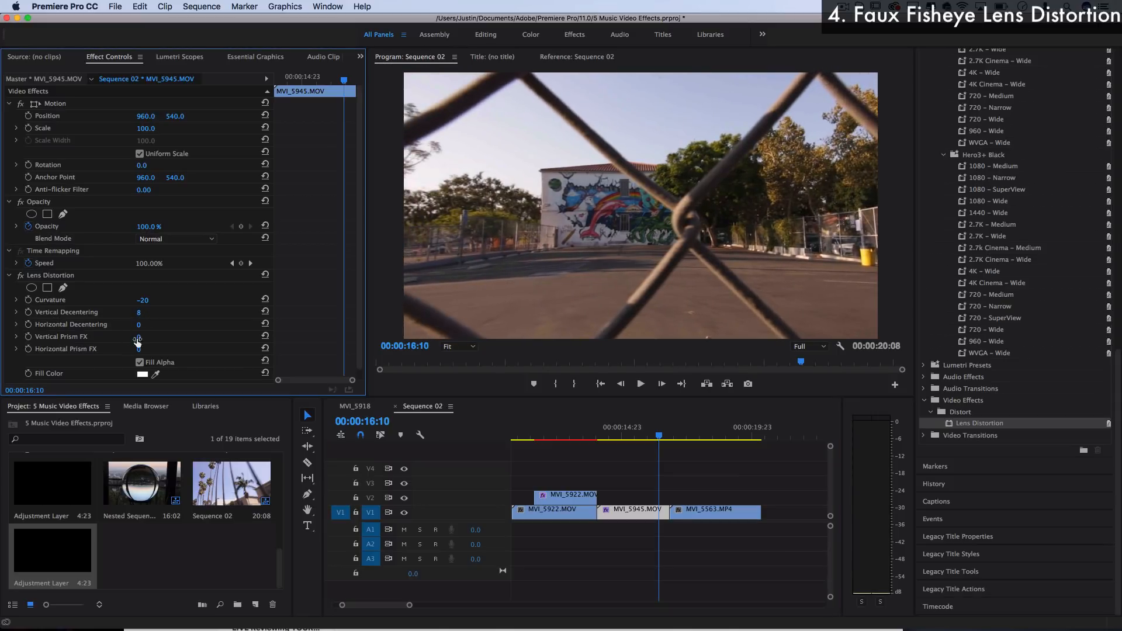
pyautogui.moveTo(137, 337); pyautogui.dragTo(141, 337)
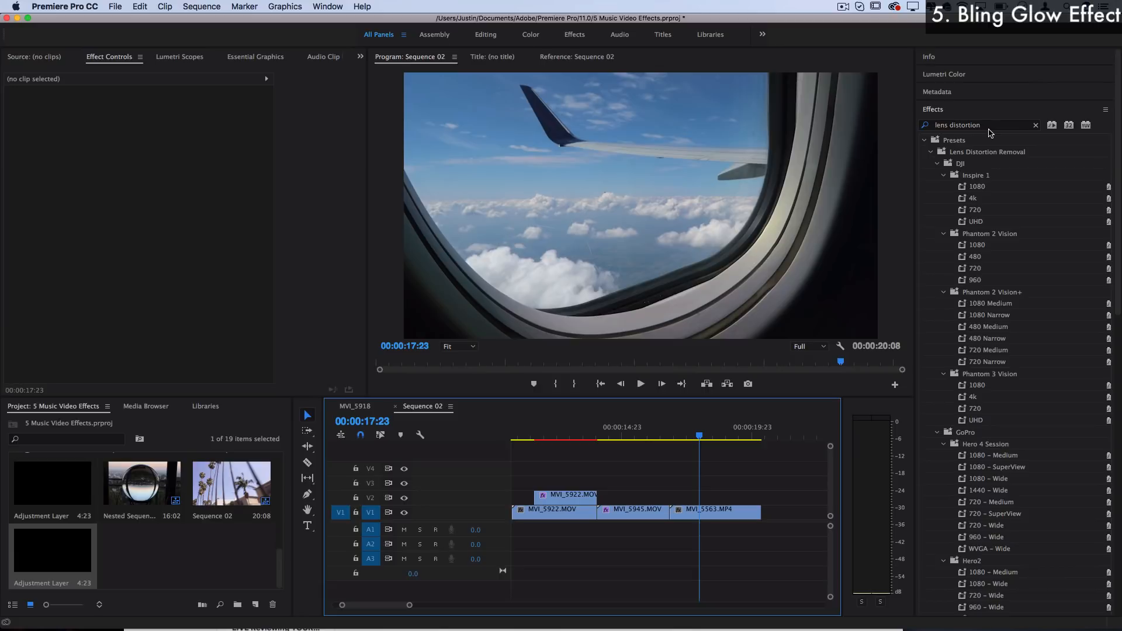
# Step: Apply Find Edges to the upper copy of MVI_5563 on V2 and enable Invert for bright edge lines
pyautogui.click(1035, 125)
pyautogui.write('find edges')
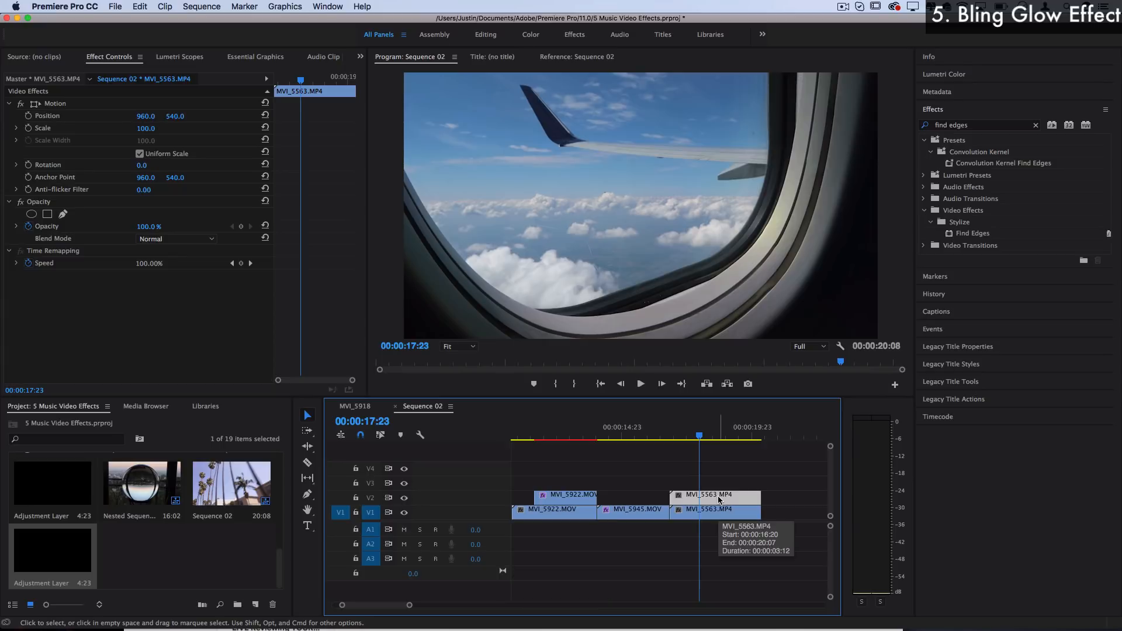
pyautogui.click(714, 510)
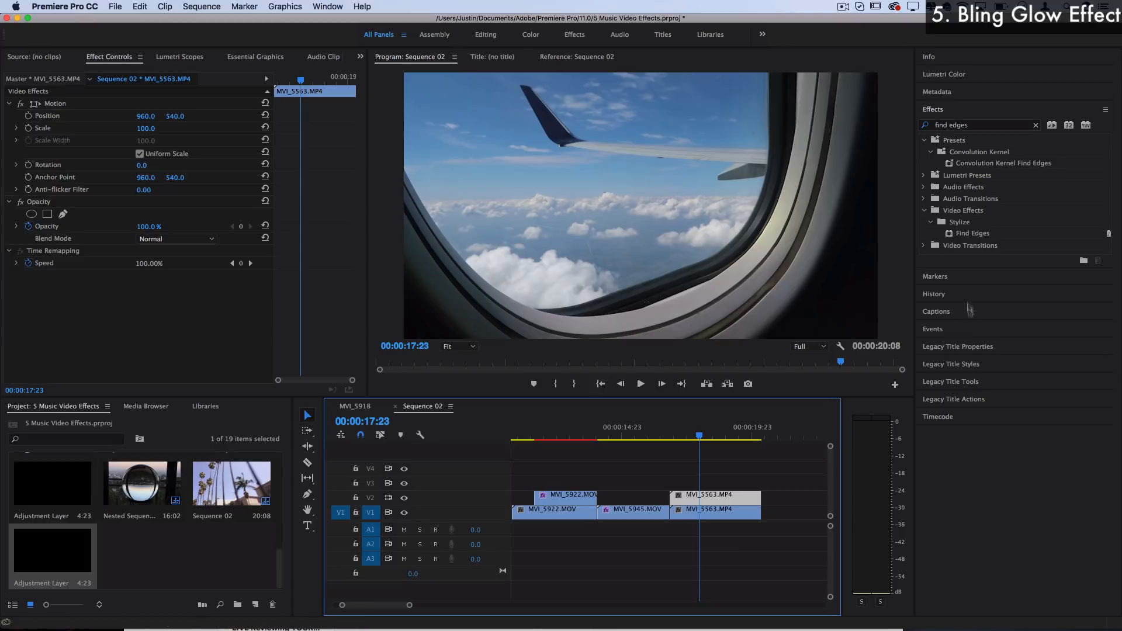
pyautogui.moveTo(971, 233); pyautogui.dragTo(715, 495)
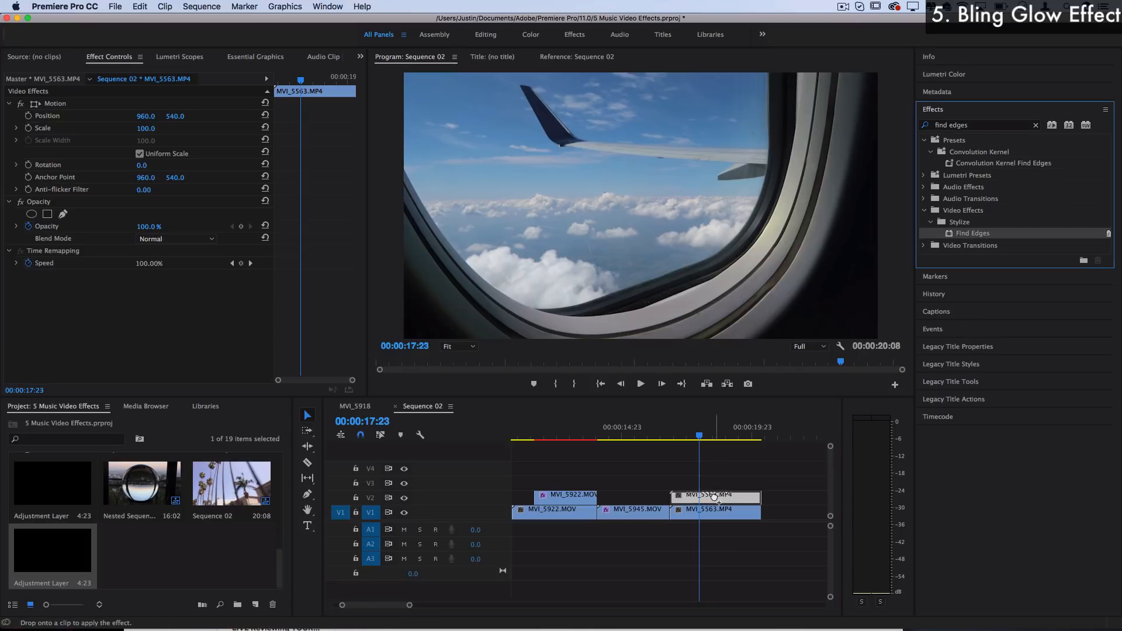
pyautogui.moveTo(972, 233); pyautogui.dragTo(715, 509)
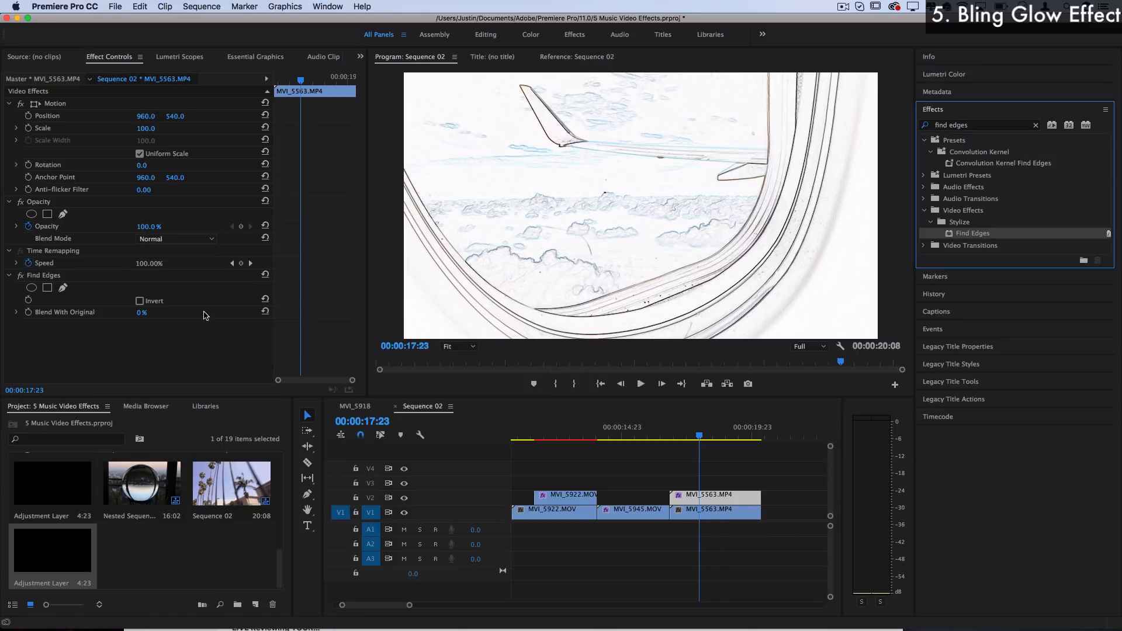
pyautogui.click(139, 300)
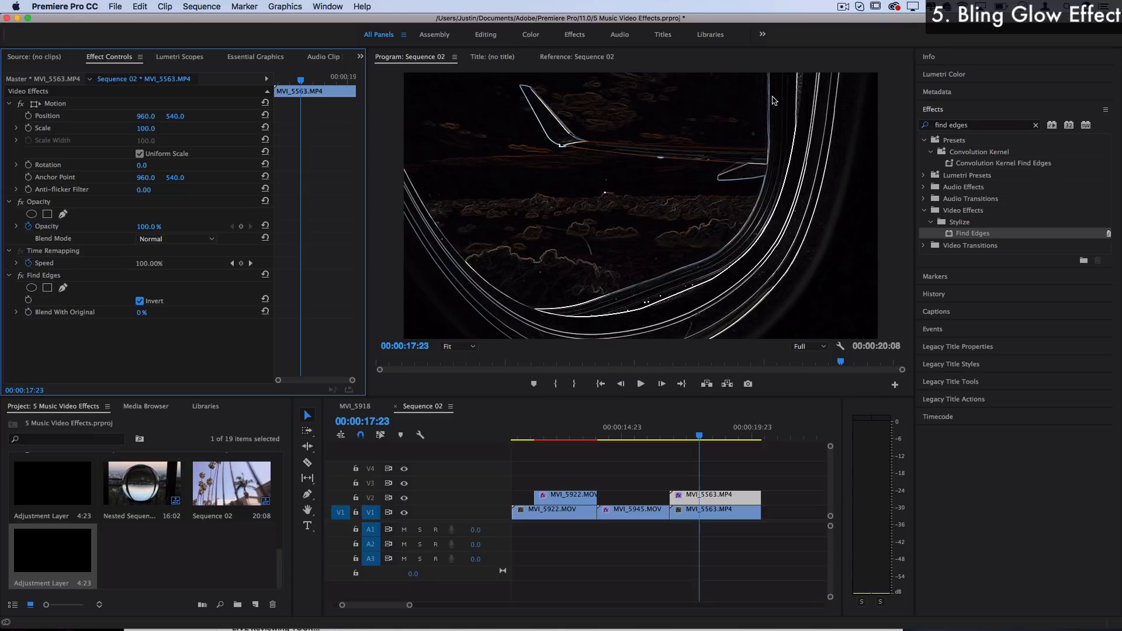
pyautogui.moveTo(599, 308)
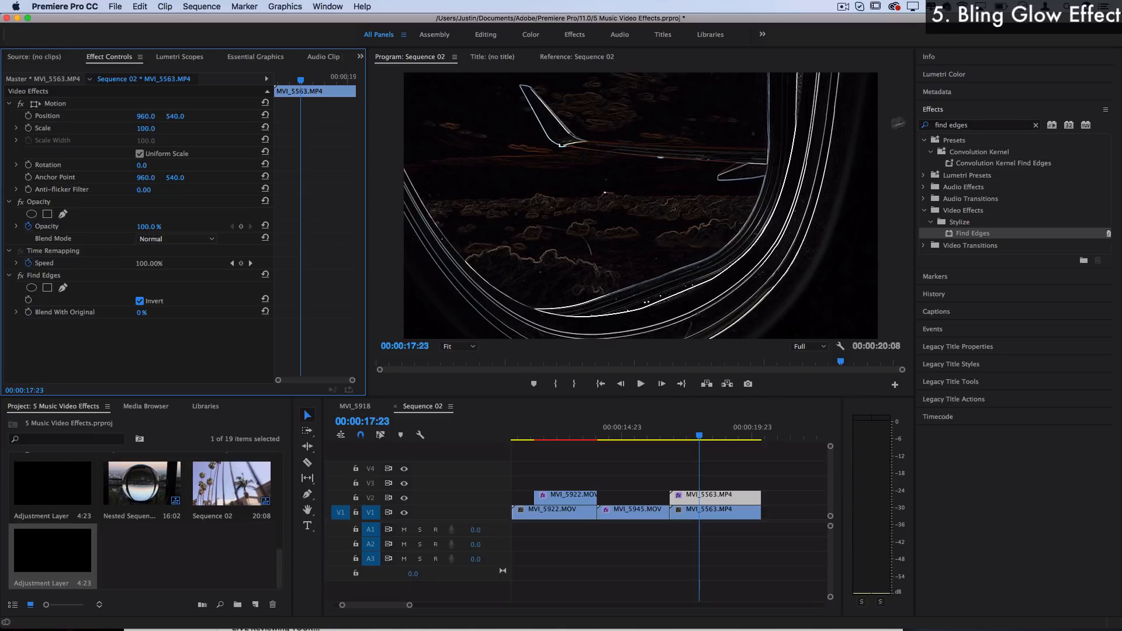
# Step: Add Gaussian Blur at 49 with Repeat Edge Pixels to the V2 copy and blend it in Color Dodge
pyautogui.write('gaussian')
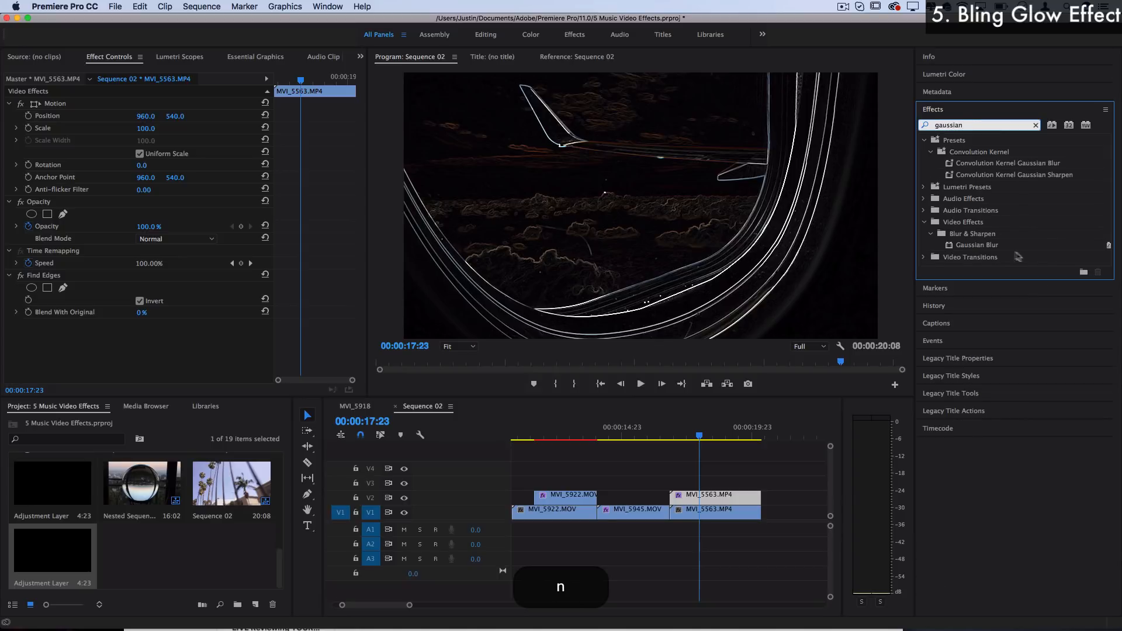
pyautogui.moveTo(976, 244); pyautogui.dragTo(714, 497)
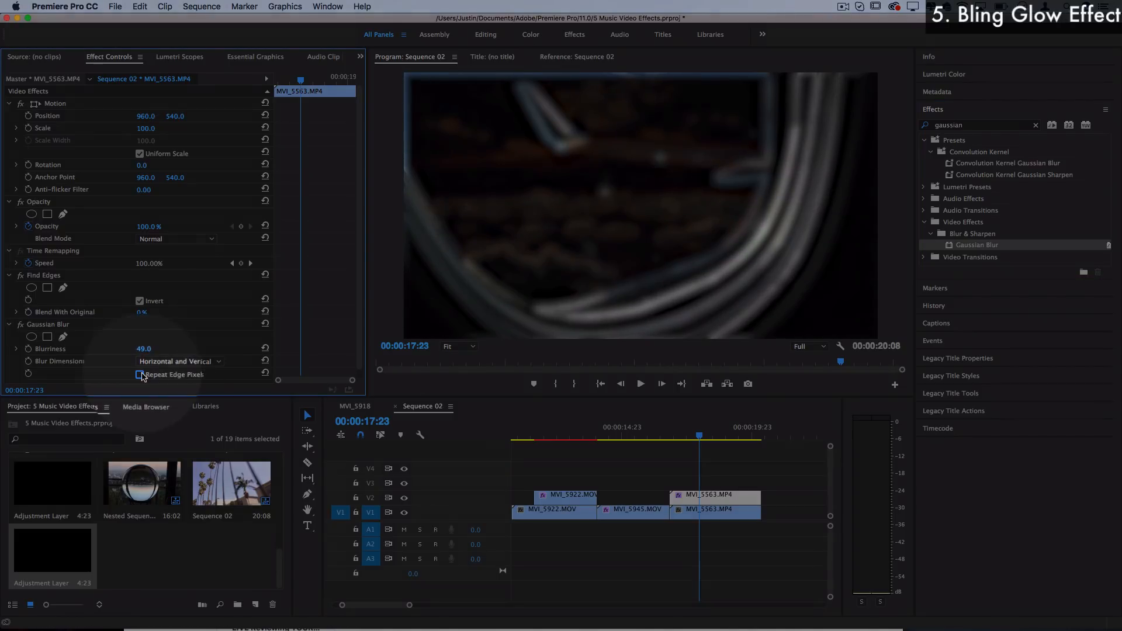
pyautogui.click(140, 374)
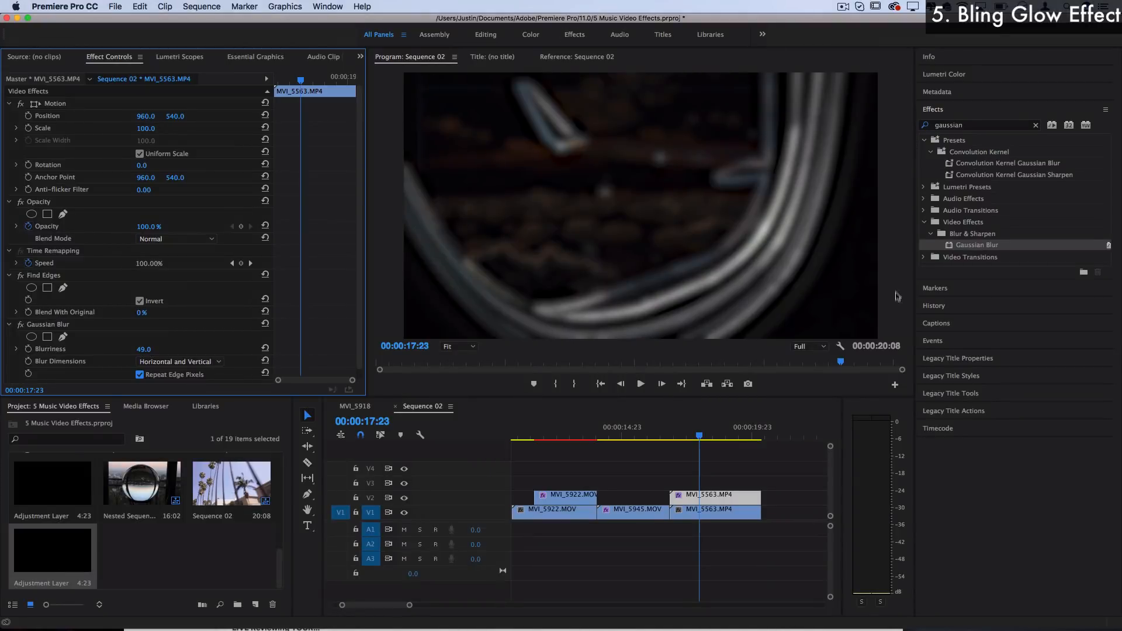
pyautogui.moveTo(90, 251)
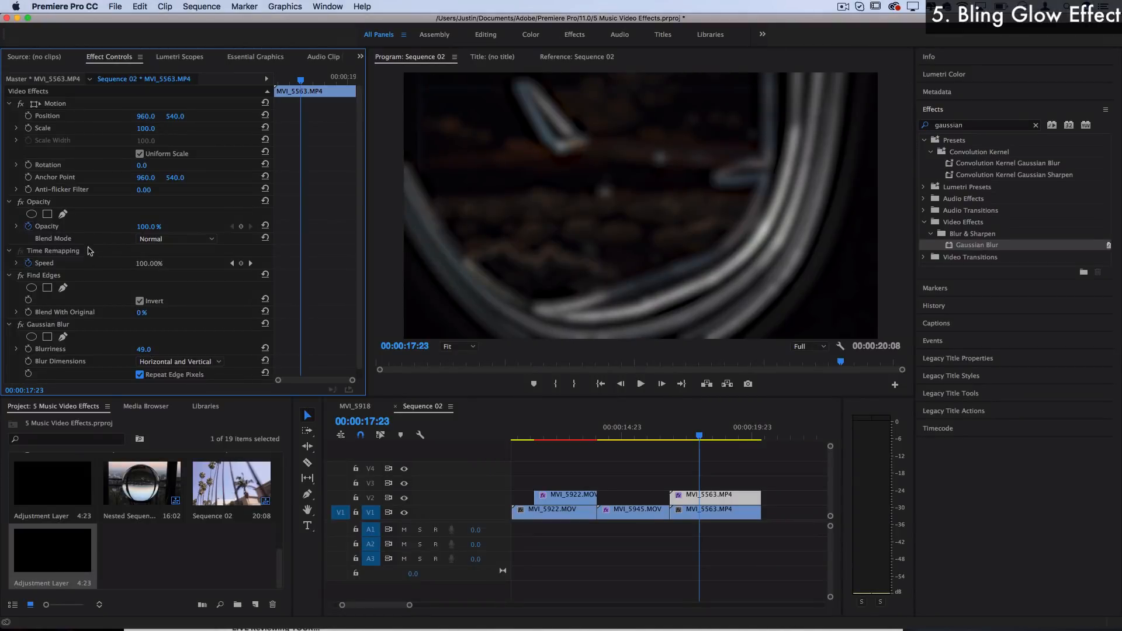
pyautogui.click(175, 239)
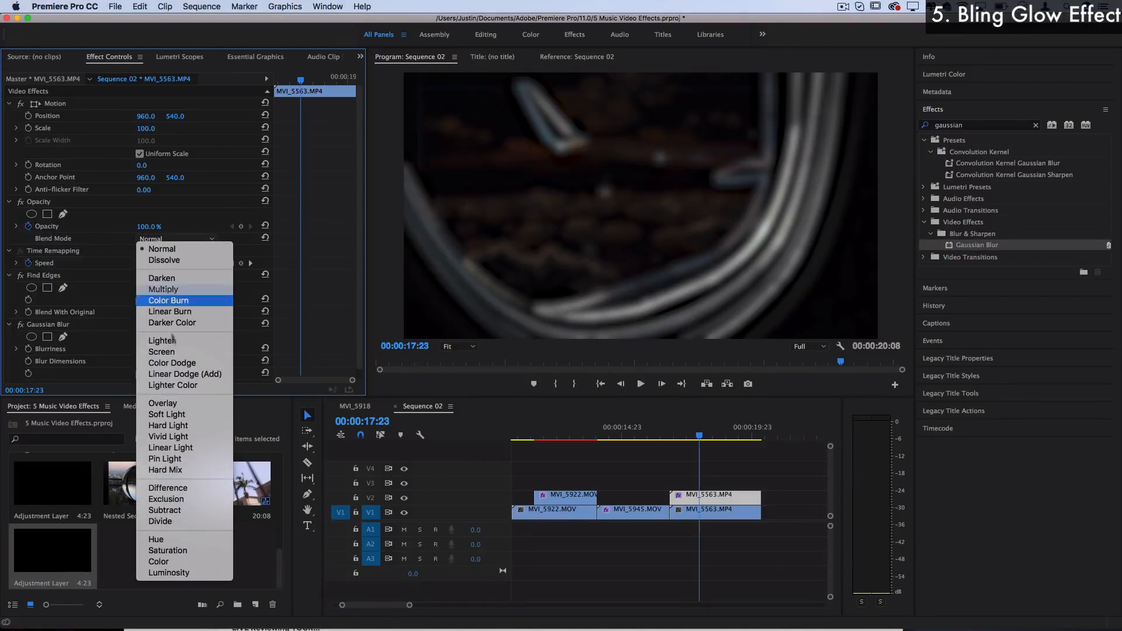
pyautogui.click(172, 363)
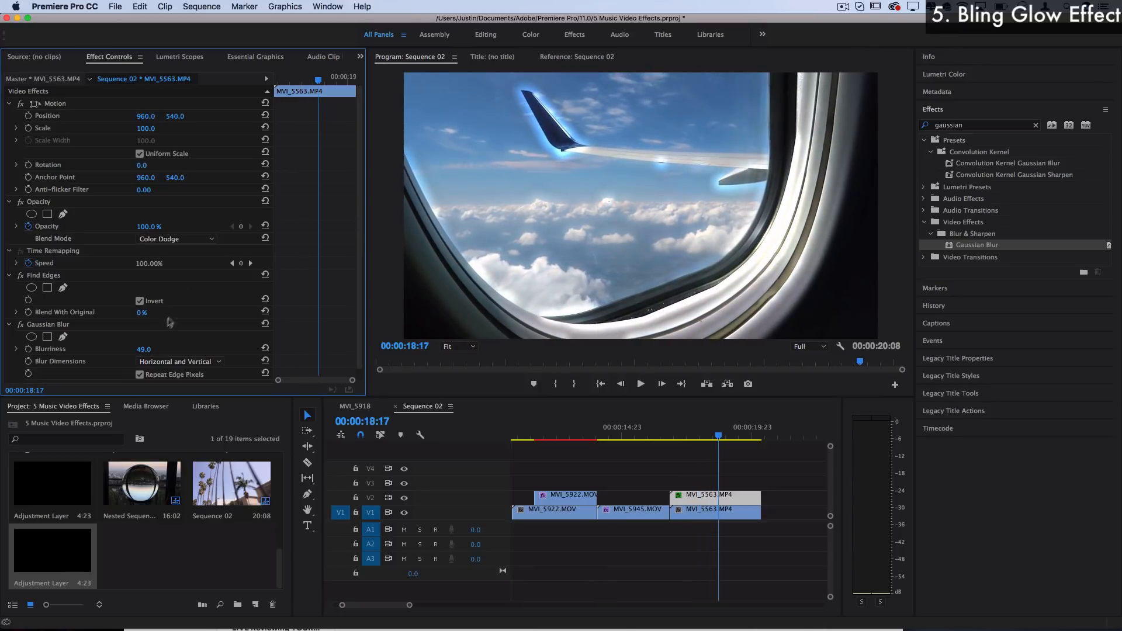
# Step: Set Gaussian Blur to Vertical only and raise Blurriness to about 1656 for tall light streaks
pyautogui.click(143, 349)
pyautogui.write('313')
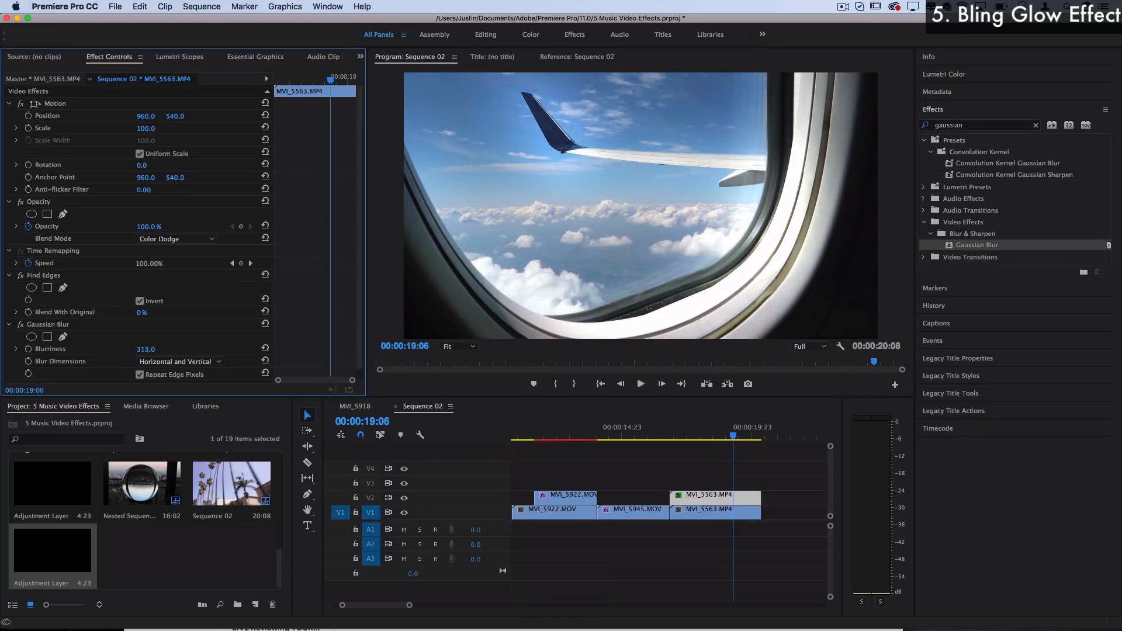
pyautogui.click(178, 361)
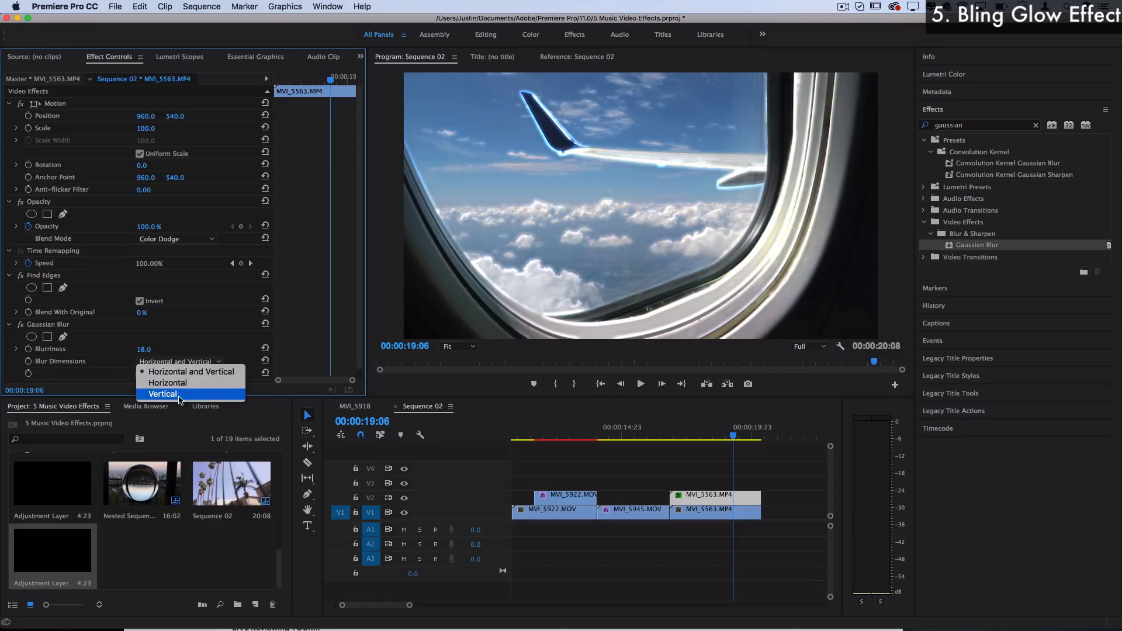
pyautogui.click(163, 394)
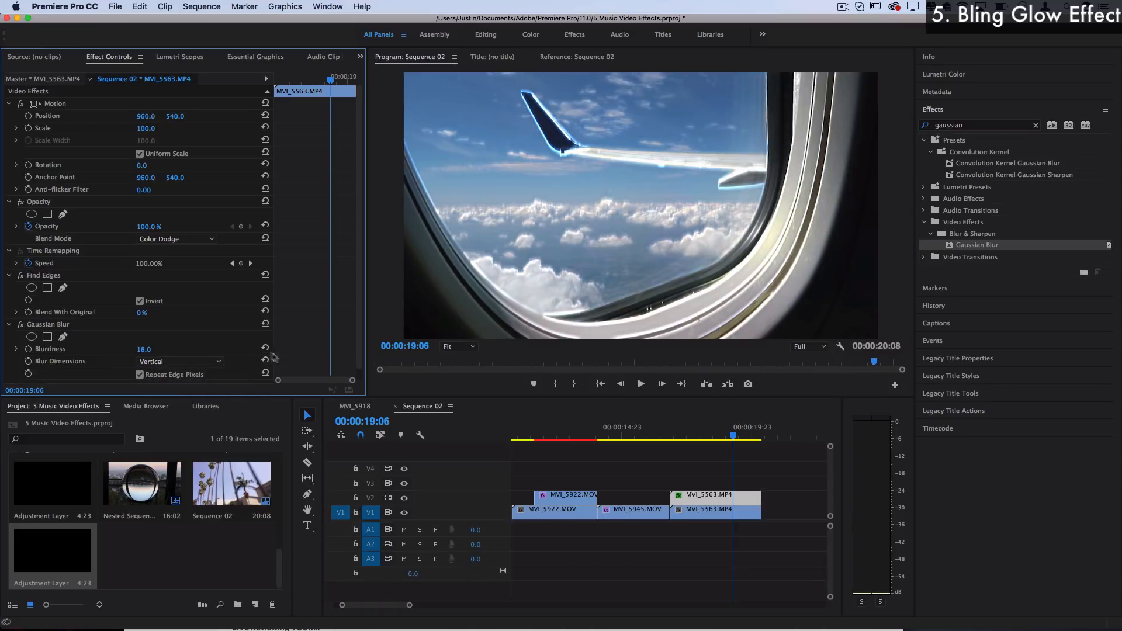
pyautogui.moveTo(144, 349); pyautogui.dragTo(179, 349)
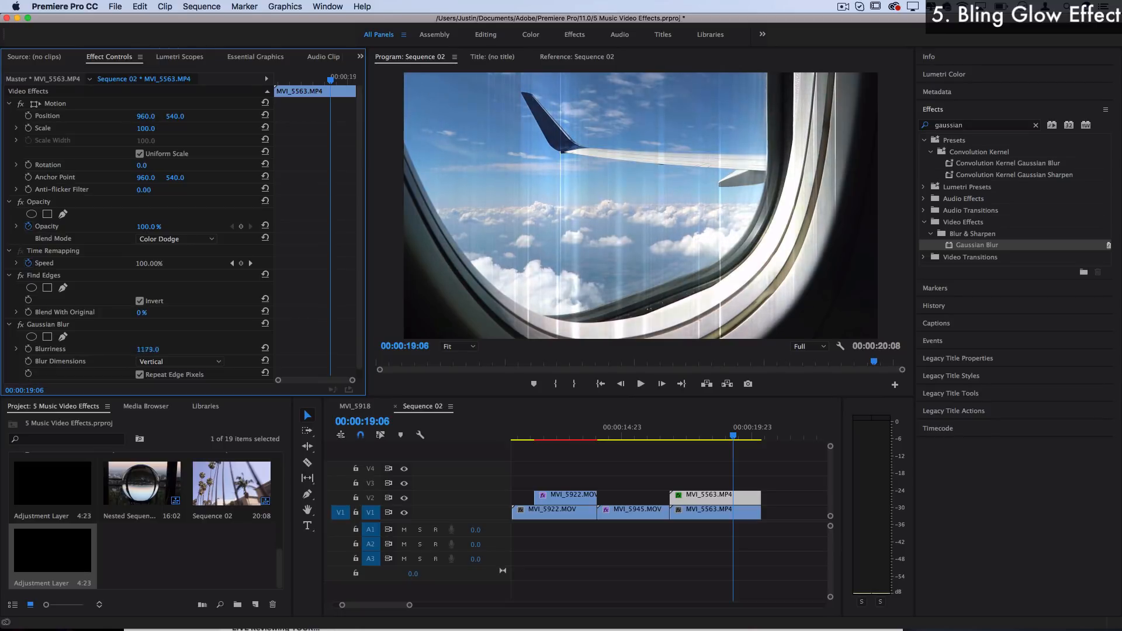
pyautogui.moveTo(150, 350); pyautogui.dragTo(150, 349)
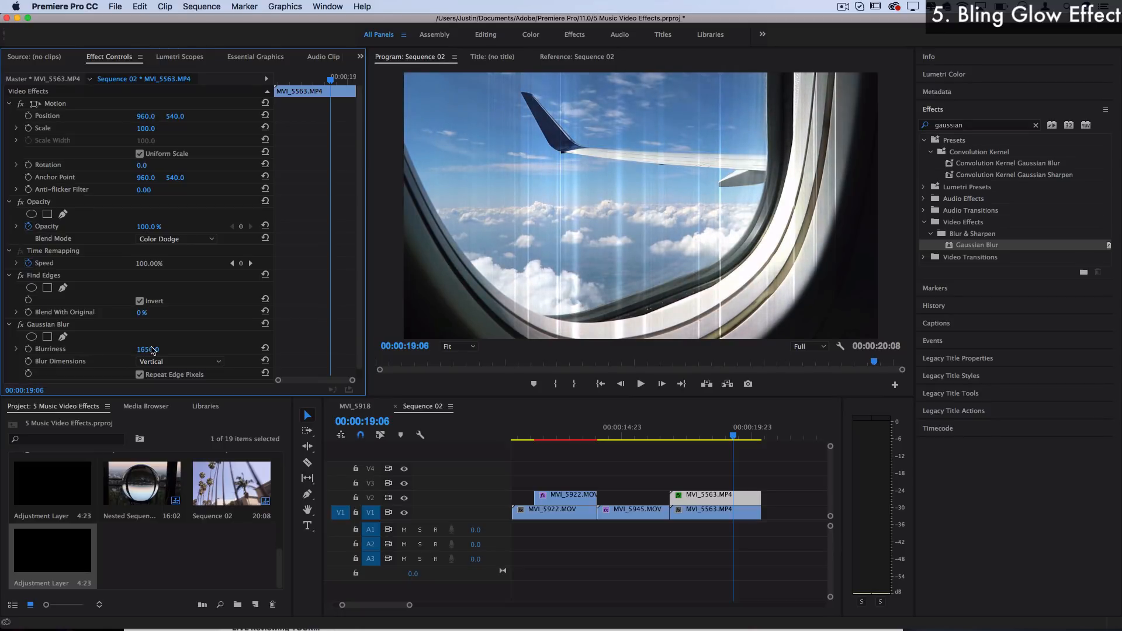
pyautogui.moveTo(146, 349); pyautogui.dragTo(185, 348)
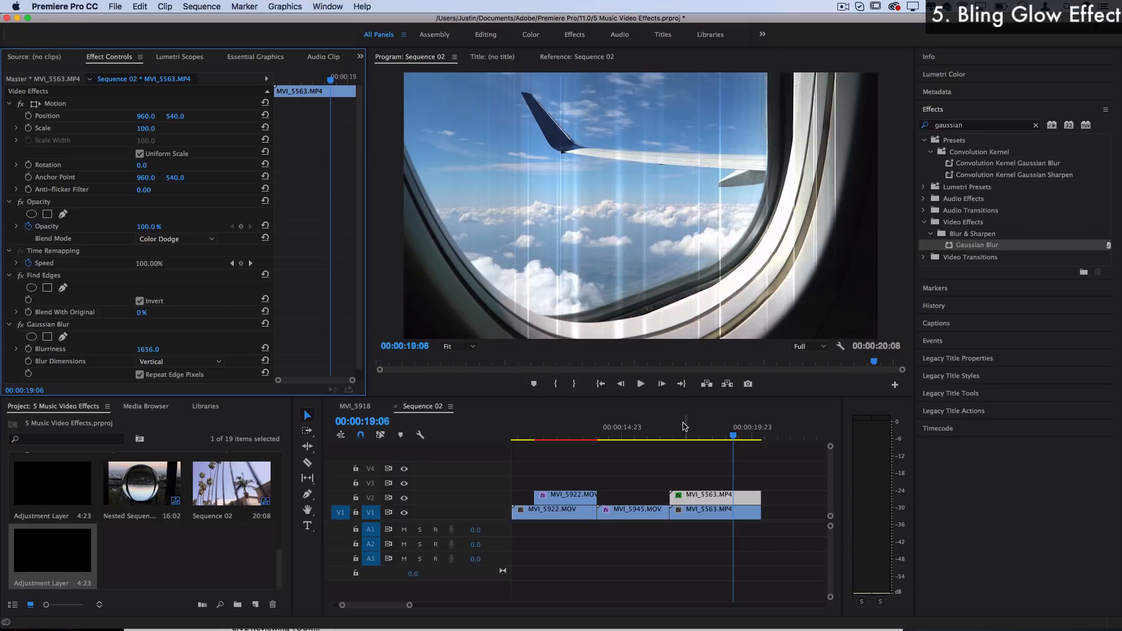